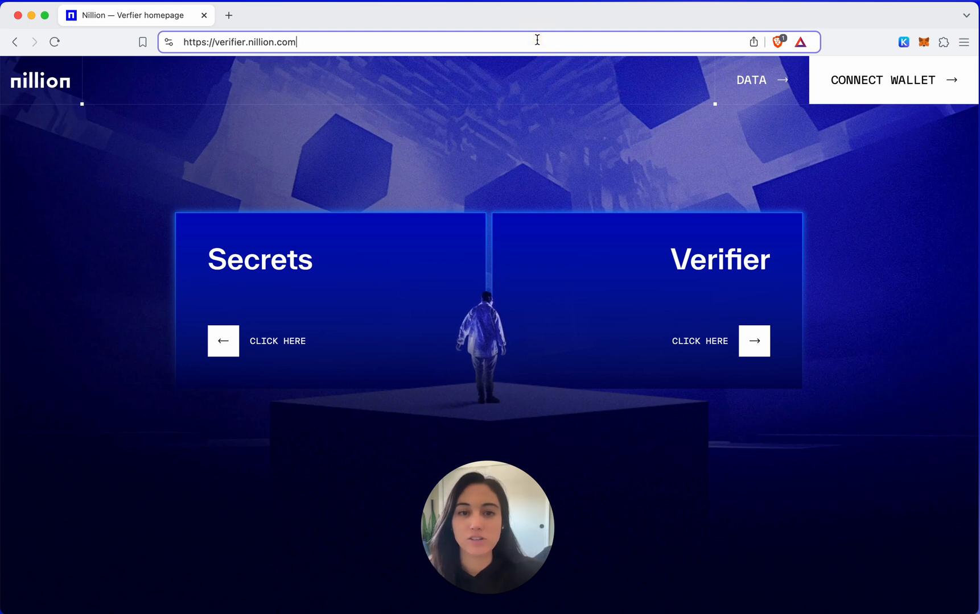
pyautogui.moveTo(768, 290)
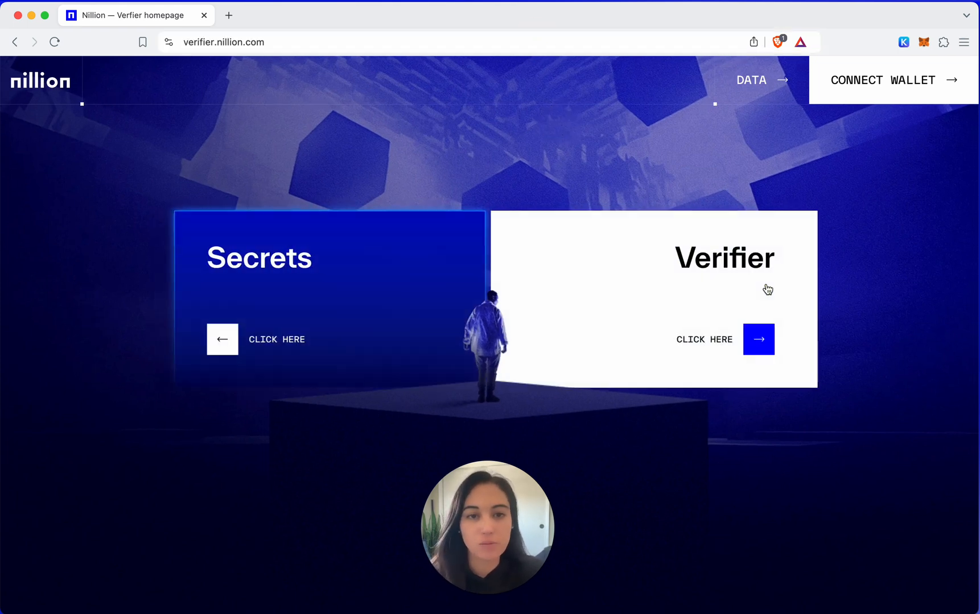
pyautogui.moveTo(714, 267)
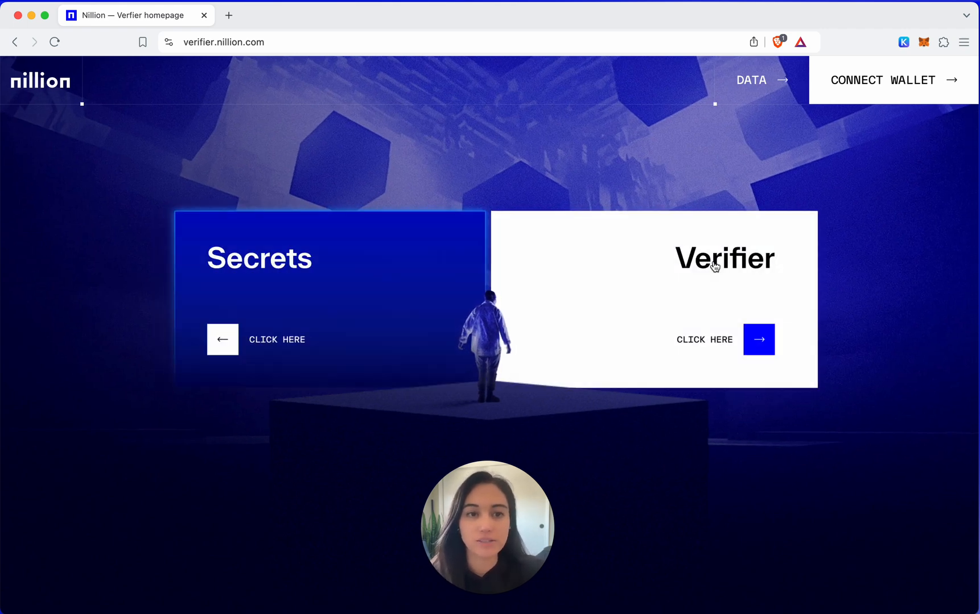
# Choose the Verifier card on verifier.nillion.com to request a Keplr Nillion Testnet connection.
pyautogui.click(882, 80)
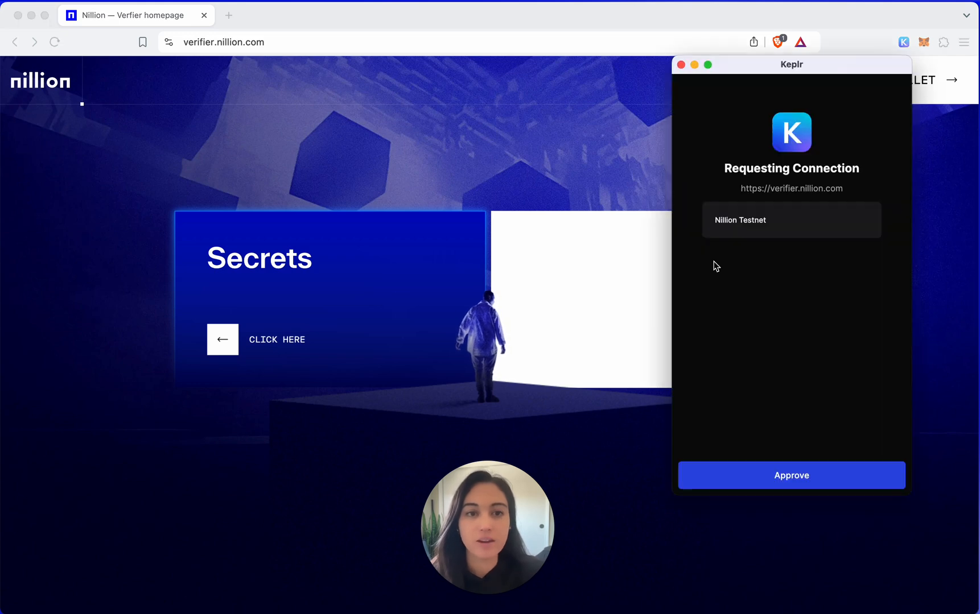
pyautogui.moveTo(897, 416)
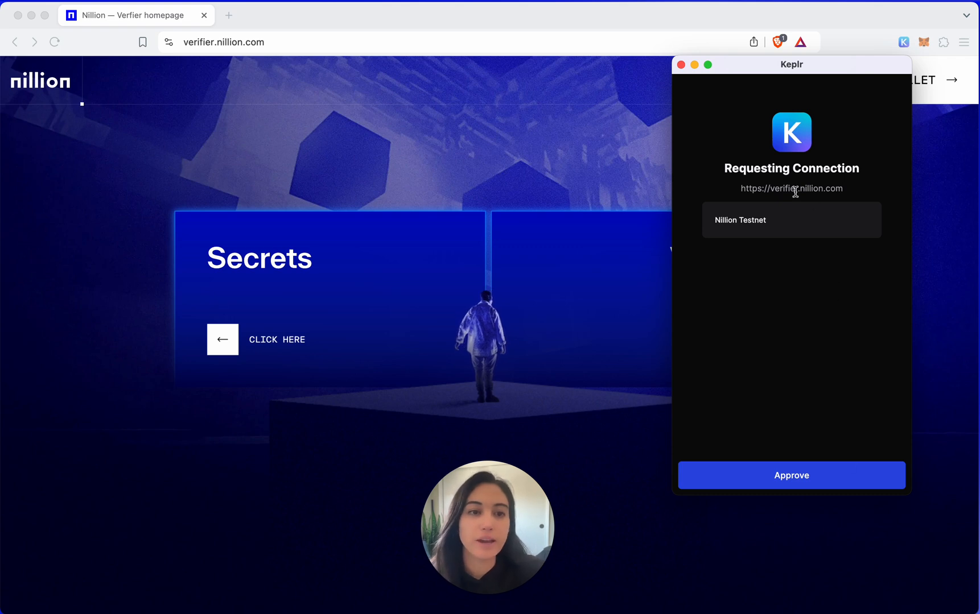
pyautogui.moveTo(831, 445)
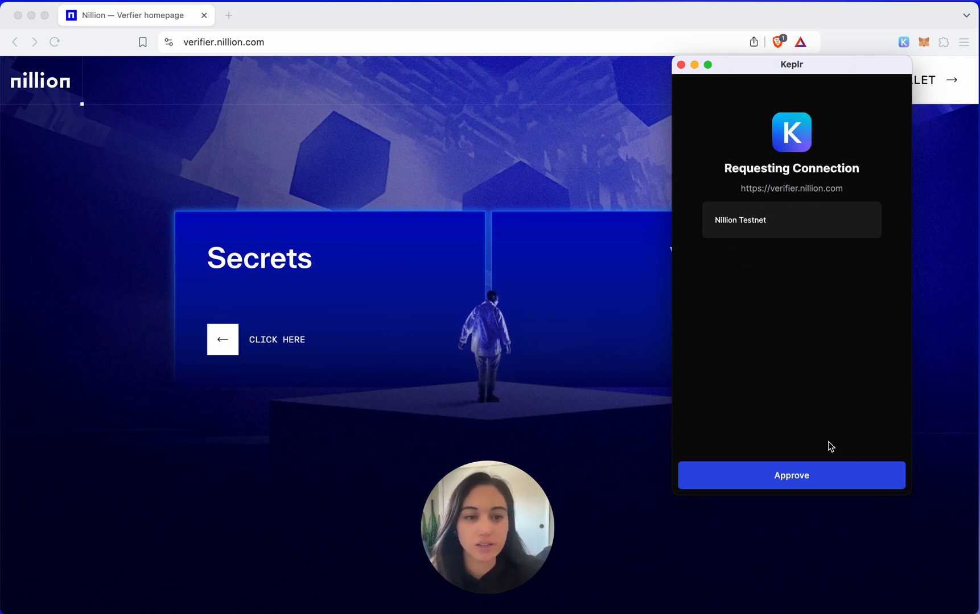
# Approve the Keplr connection so the Nillion wallet address is connected.
pyautogui.click(790, 475)
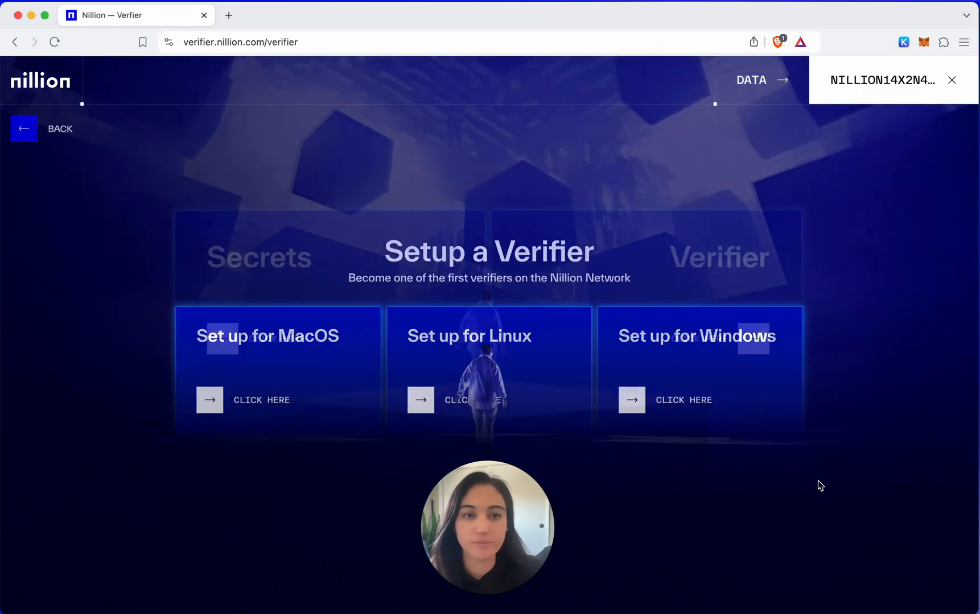
pyautogui.moveTo(885, 132)
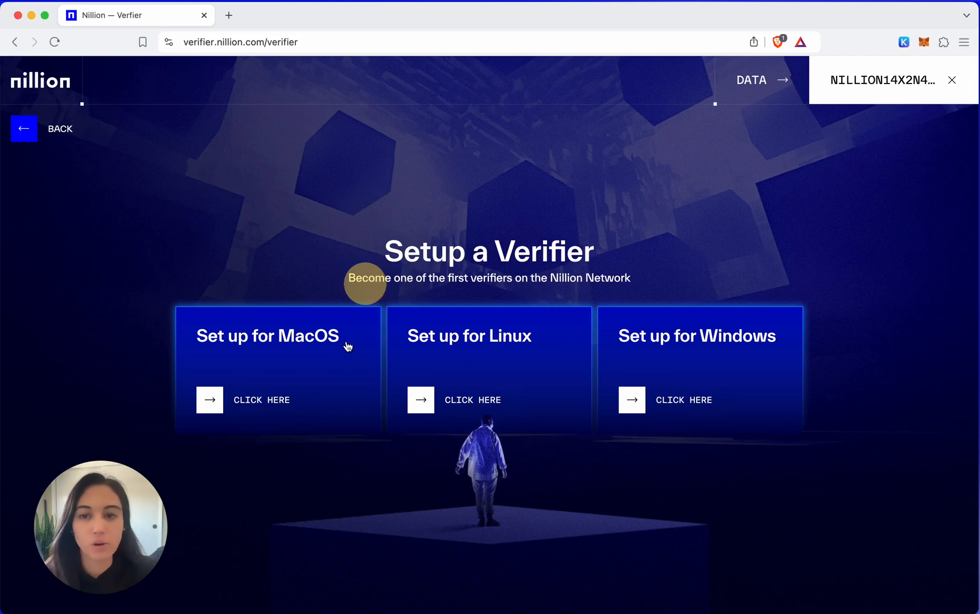
pyautogui.moveTo(320, 374)
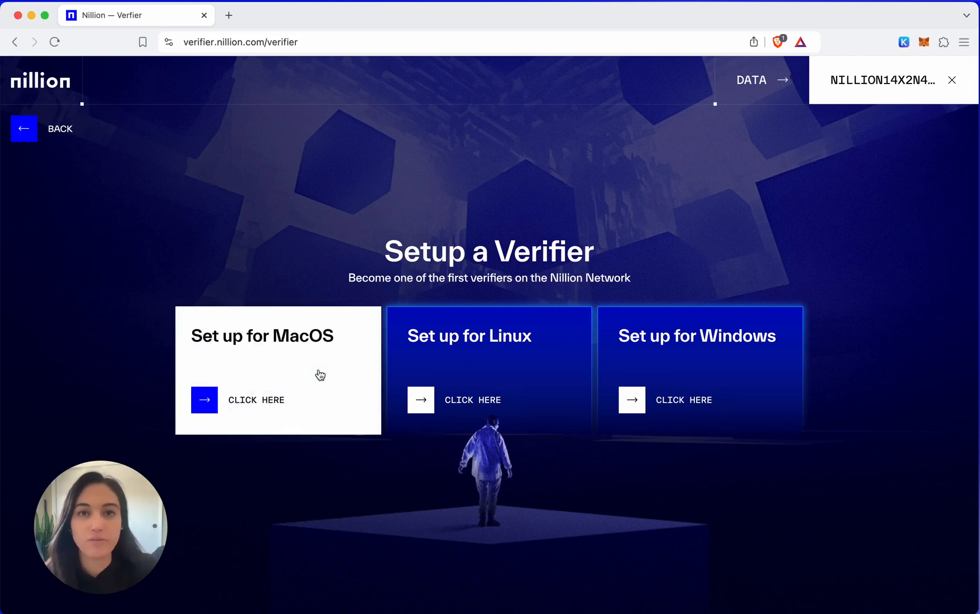
pyautogui.moveTo(664, 382)
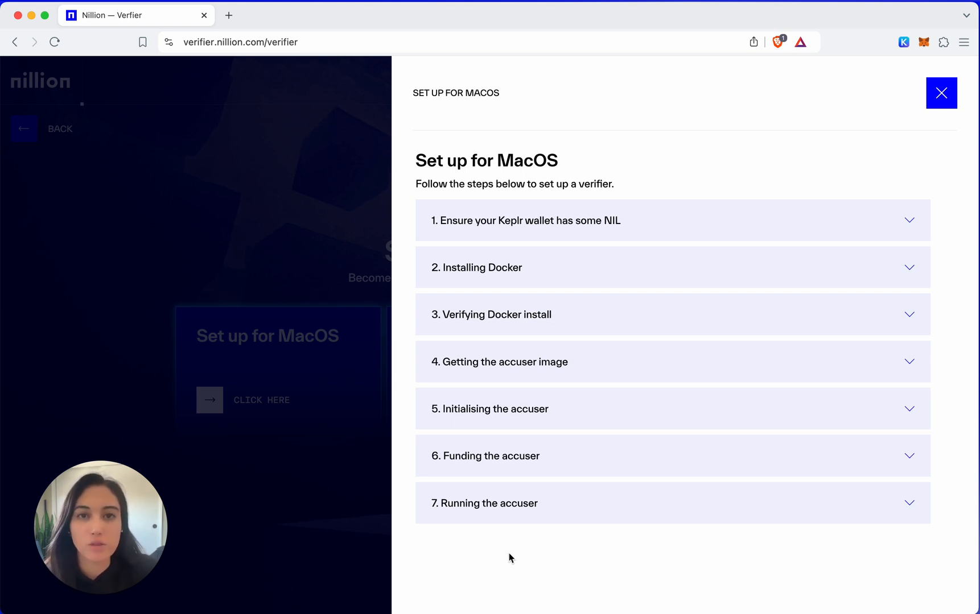
pyautogui.moveTo(591, 209)
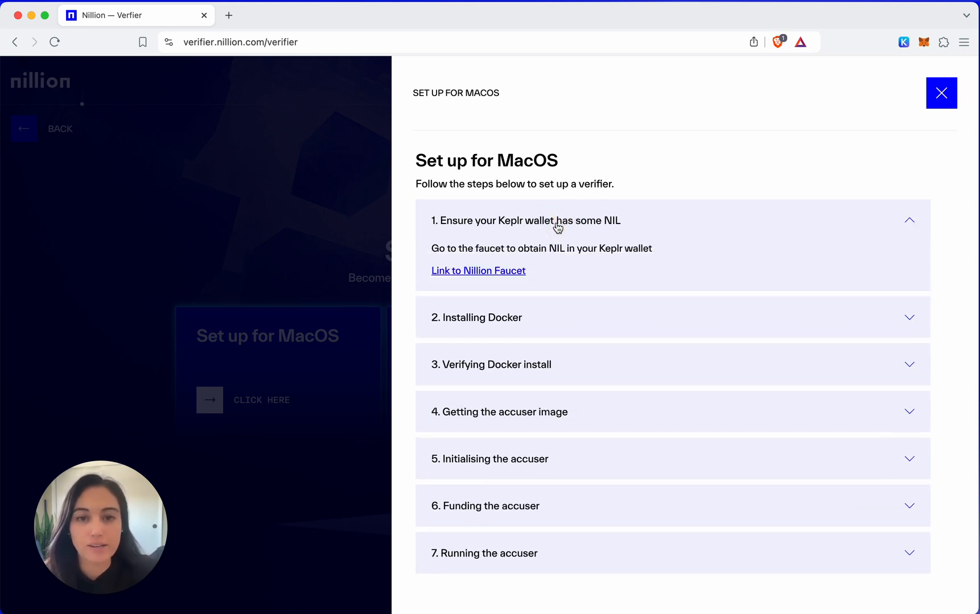
pyautogui.moveTo(535, 262)
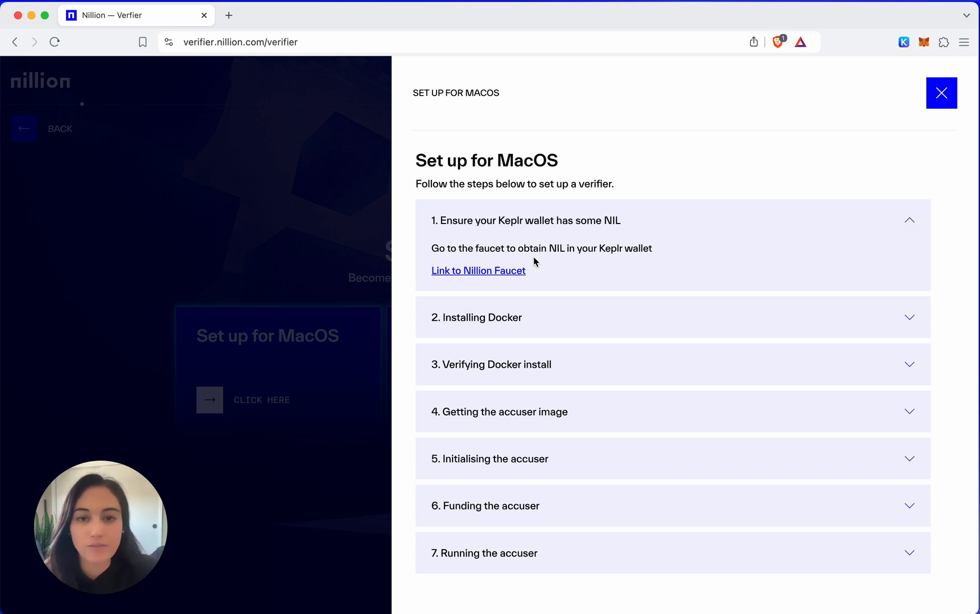
# Open the Nillion faucet and check the wallet's NIL balance in Keplr.
pyautogui.click(478, 271)
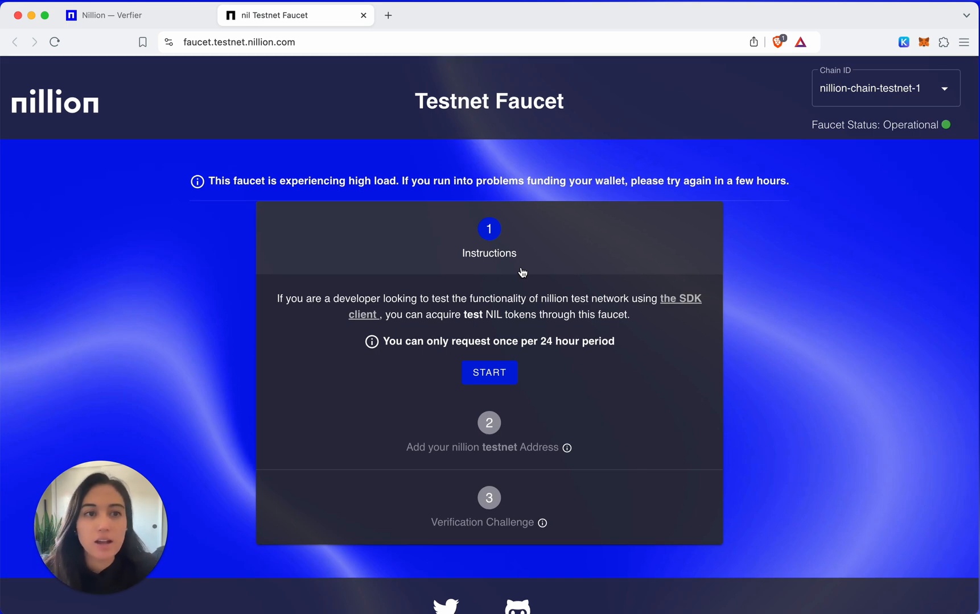
pyautogui.click(902, 43)
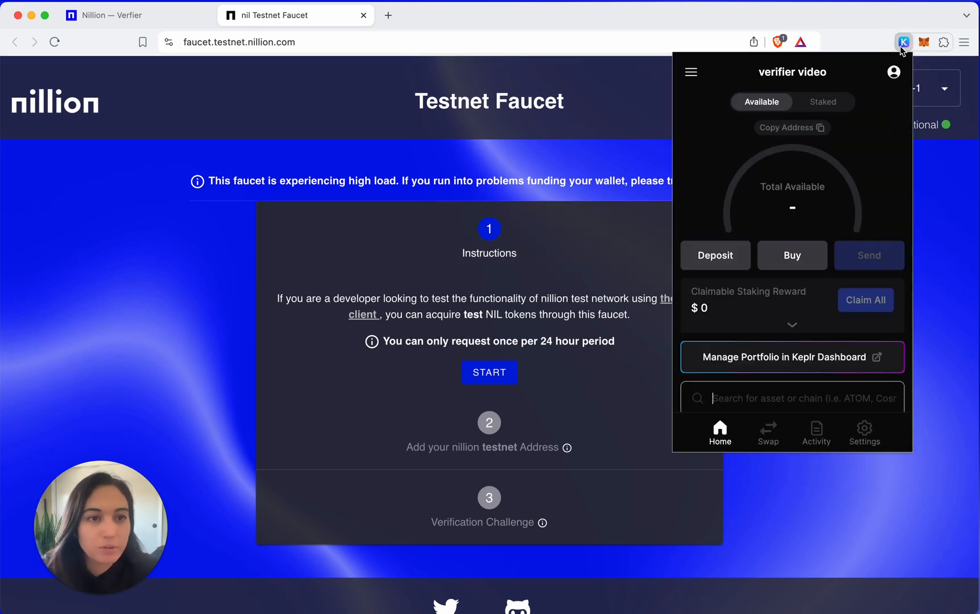
pyautogui.scroll(-3)
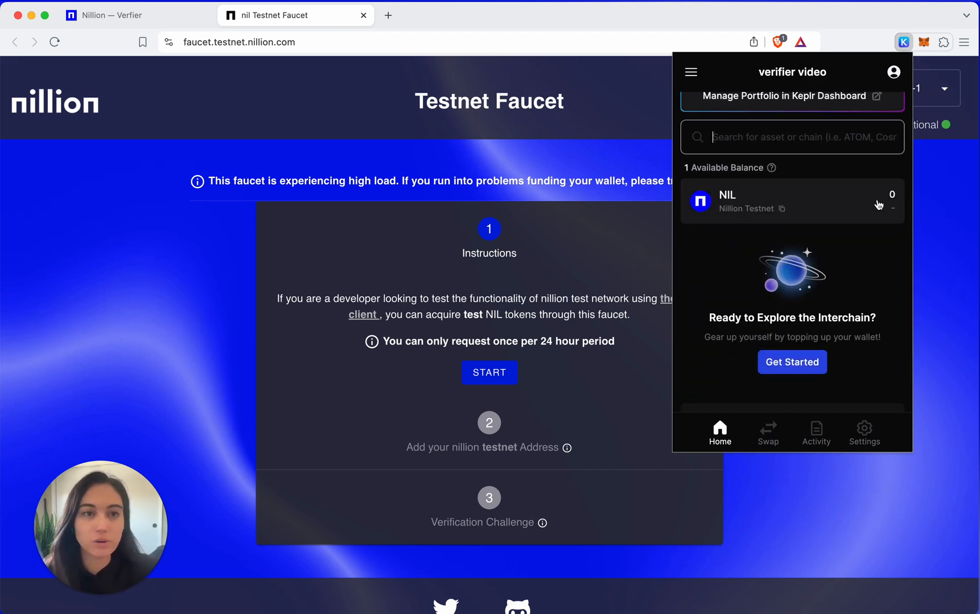
pyautogui.click(478, 278)
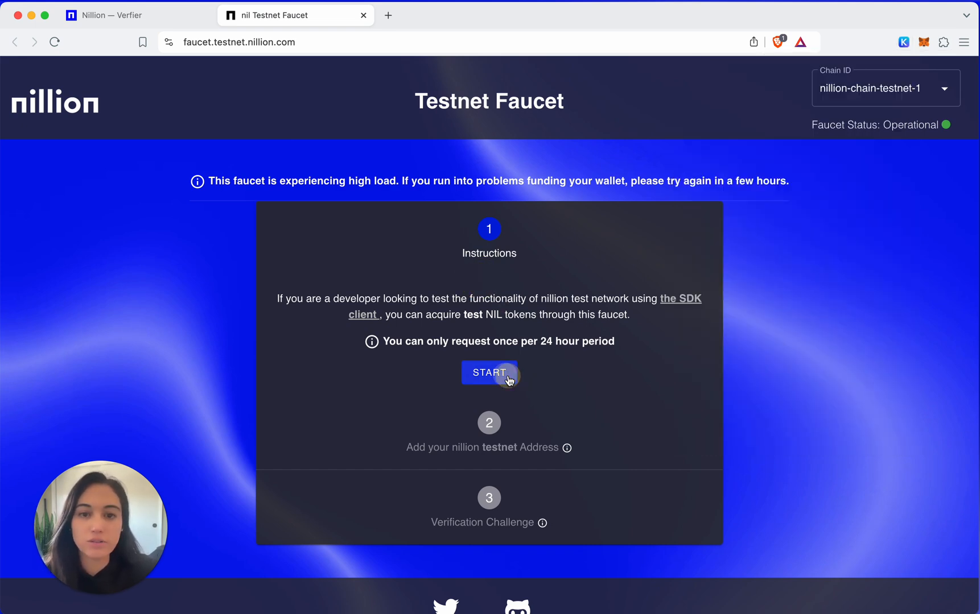
pyautogui.click(489, 373)
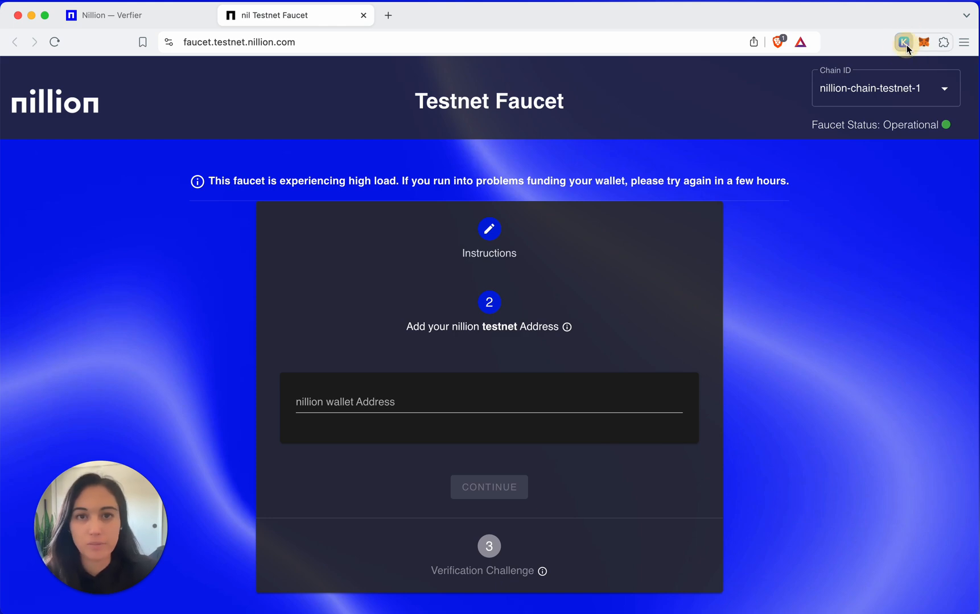
pyautogui.click(903, 42)
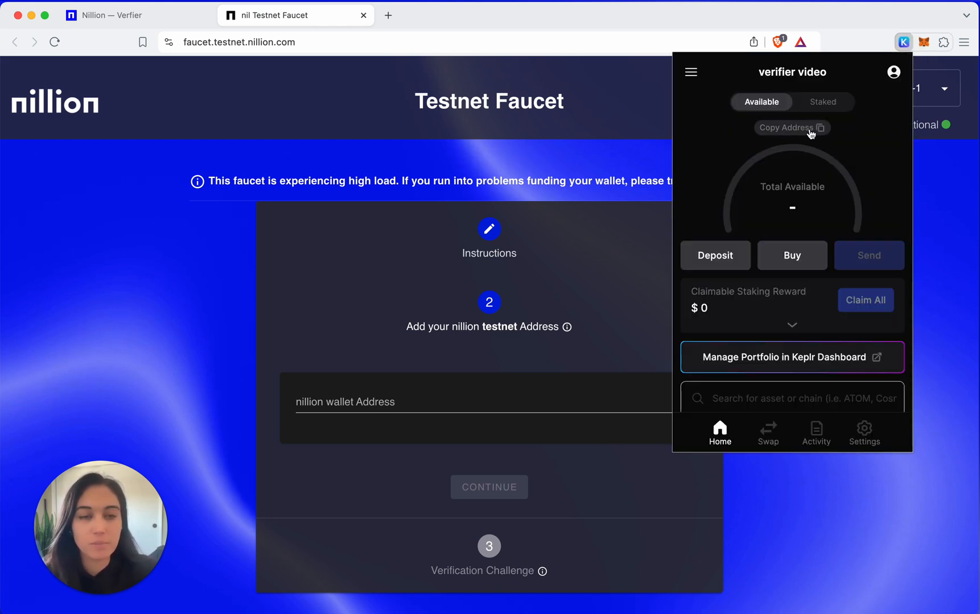
pyautogui.click(786, 127)
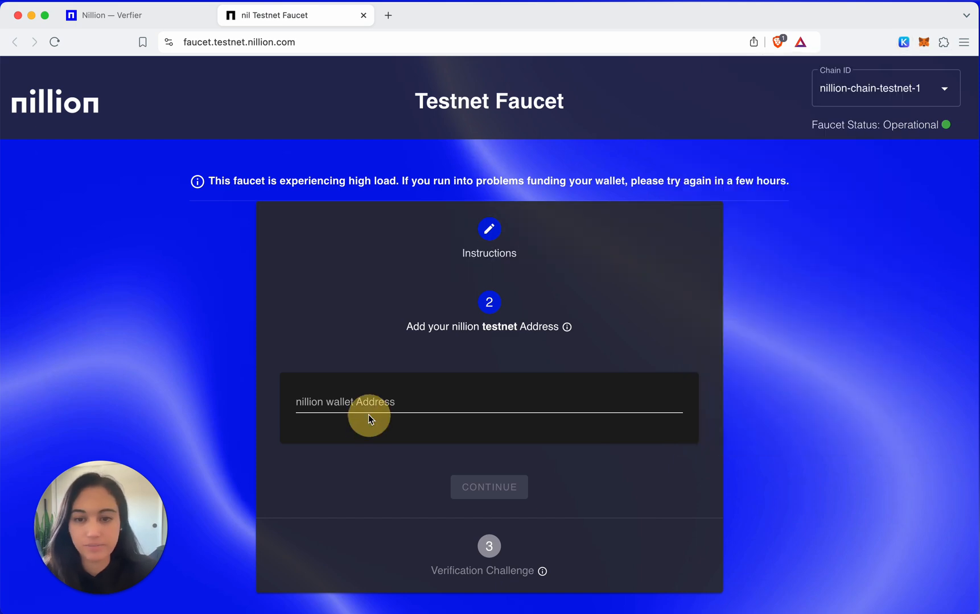
pyautogui.write('nillion14x2n40rjlqwwfzh65m8d9je9p2wp3ycgmrphzx')
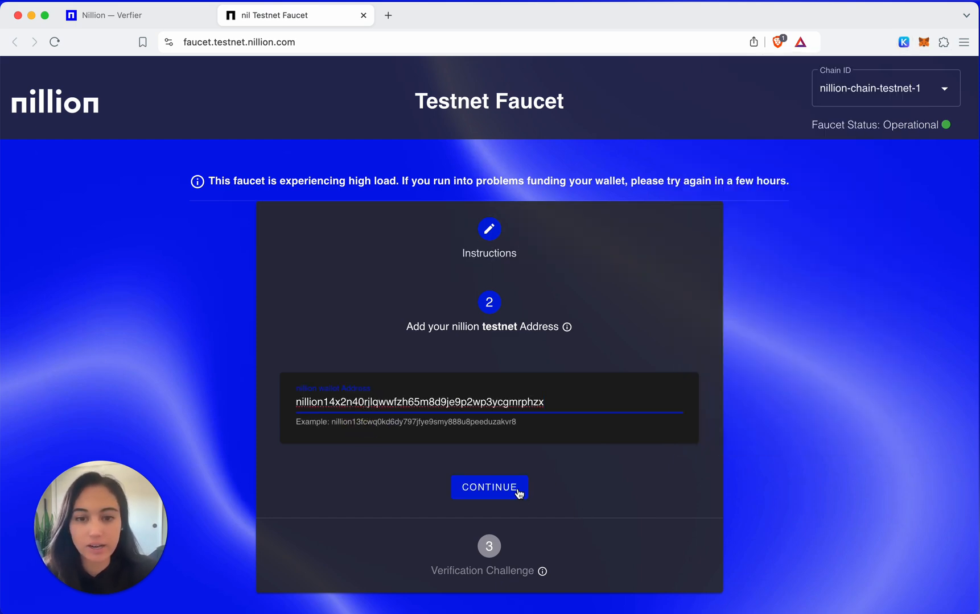
pyautogui.click(489, 489)
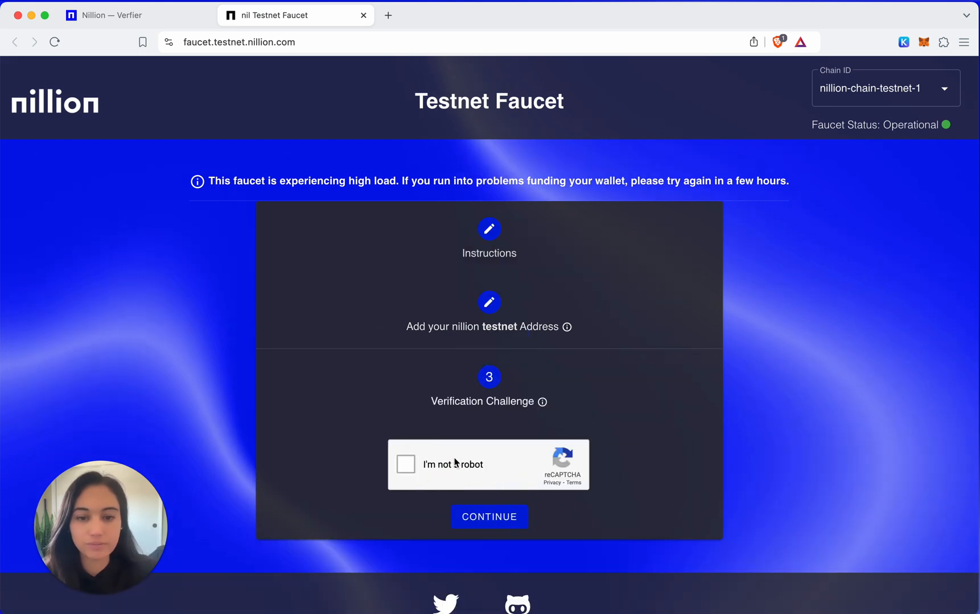
# Pass the reCAPTCHA by selecting the images containing cars.
pyautogui.click(405, 464)
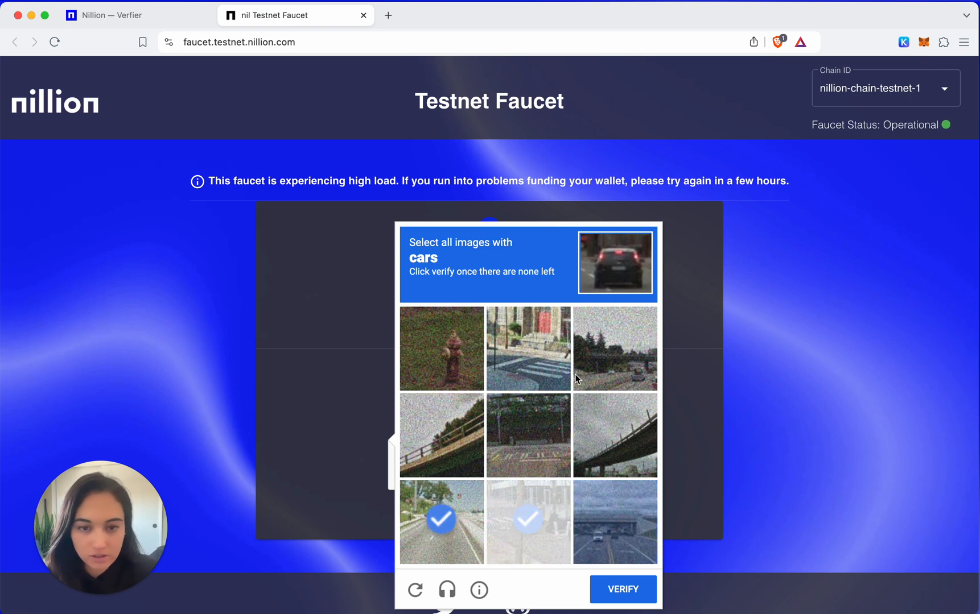
pyautogui.click(615, 522)
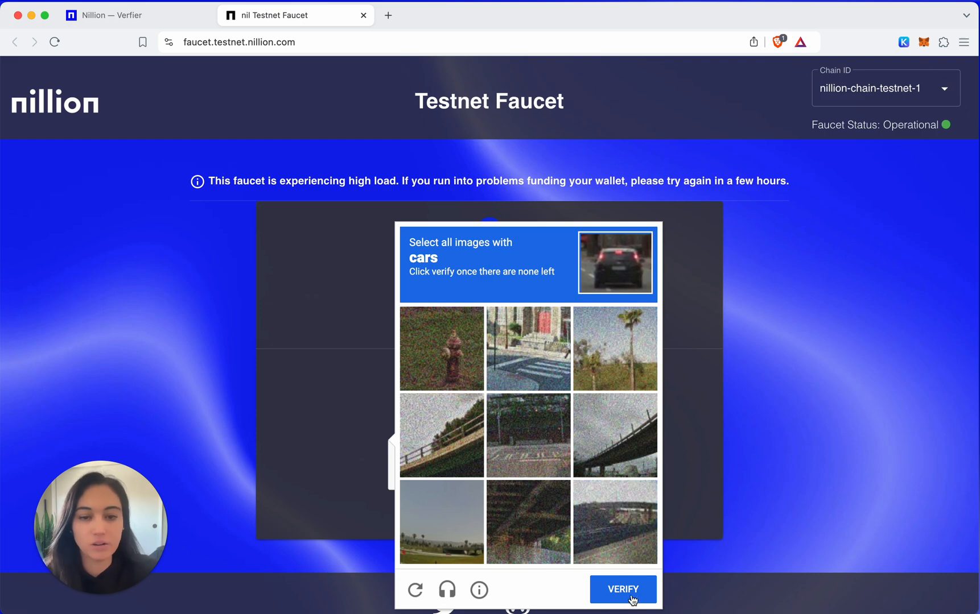
pyautogui.click(622, 590)
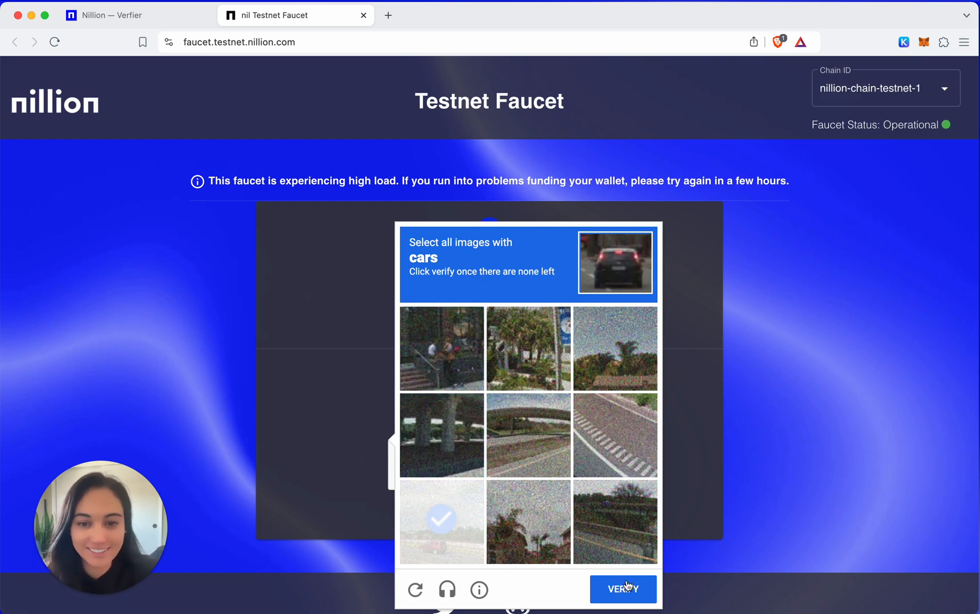
pyautogui.click(622, 589)
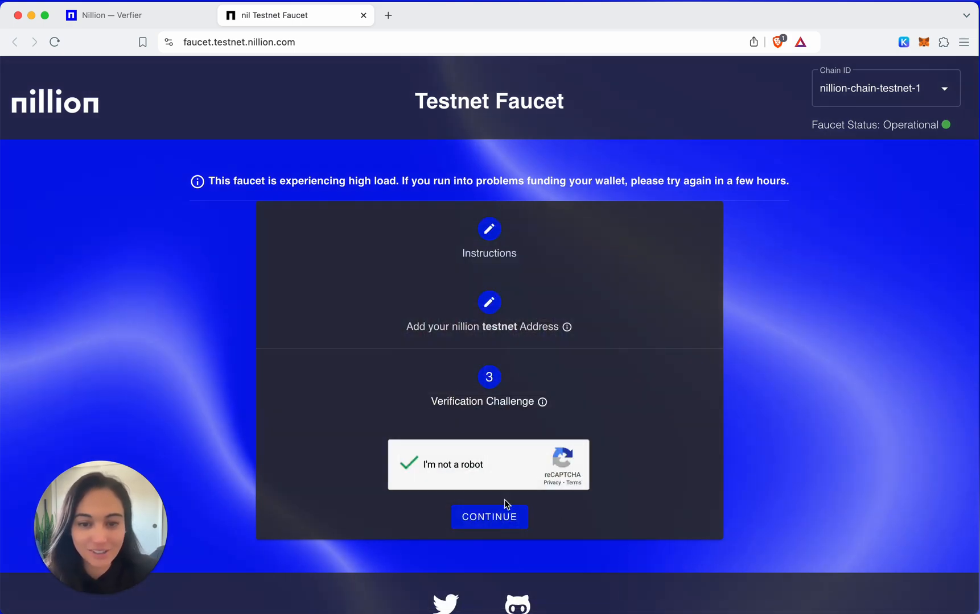
# Request testnet NIL for the address and return to the Verifier setup guide.
pyautogui.click(489, 517)
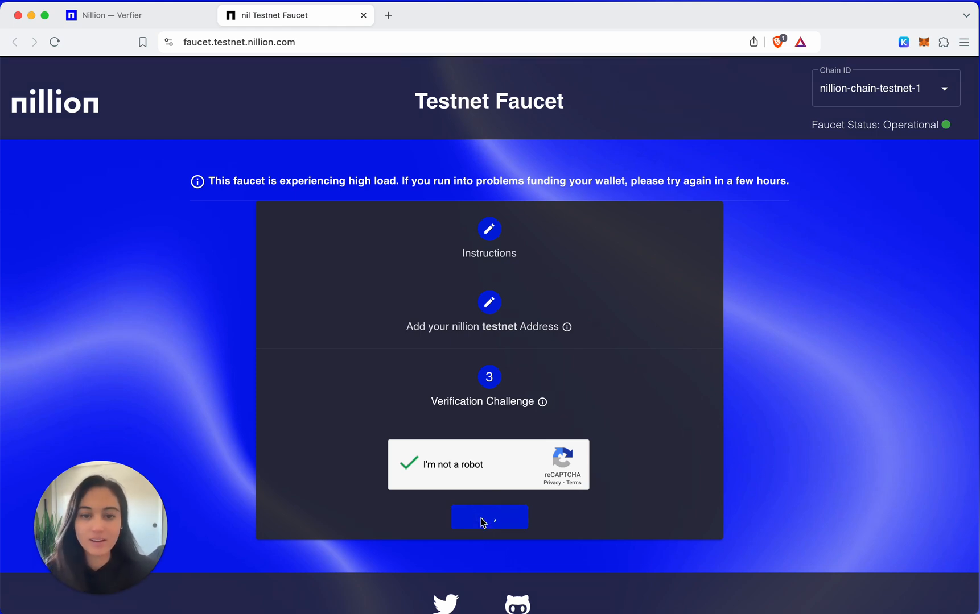
pyautogui.click(490, 517)
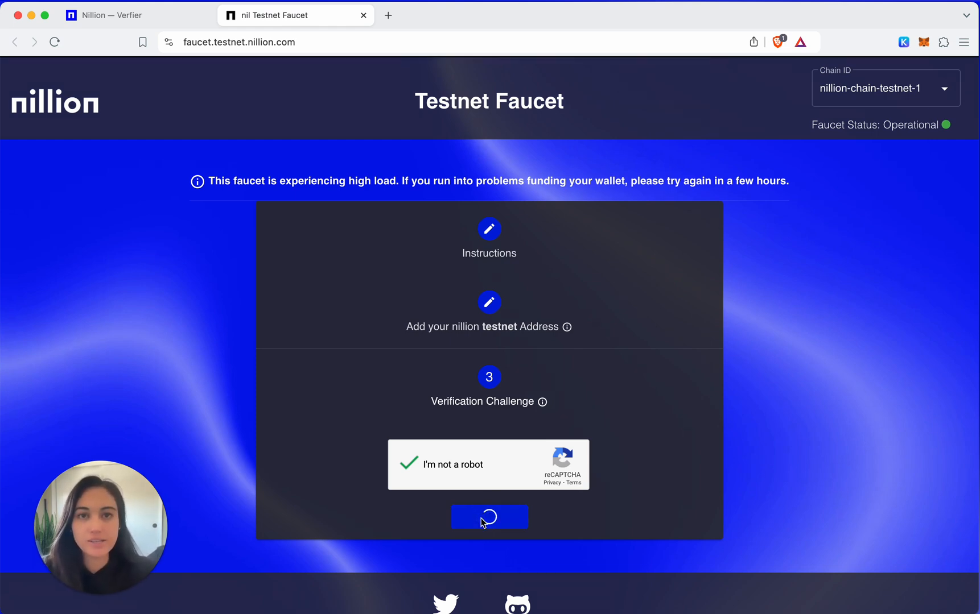
pyautogui.click(489, 517)
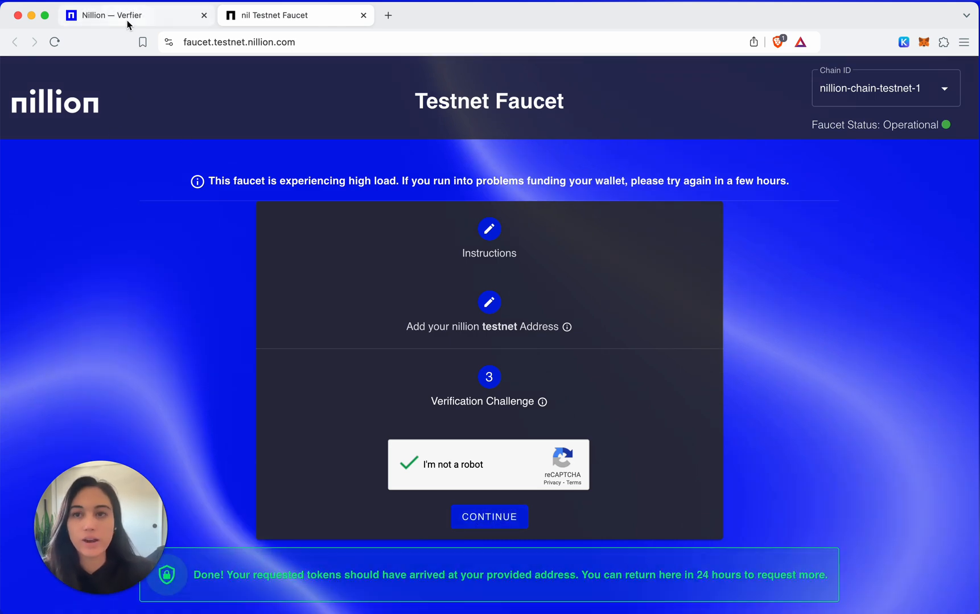
pyautogui.click(103, 15)
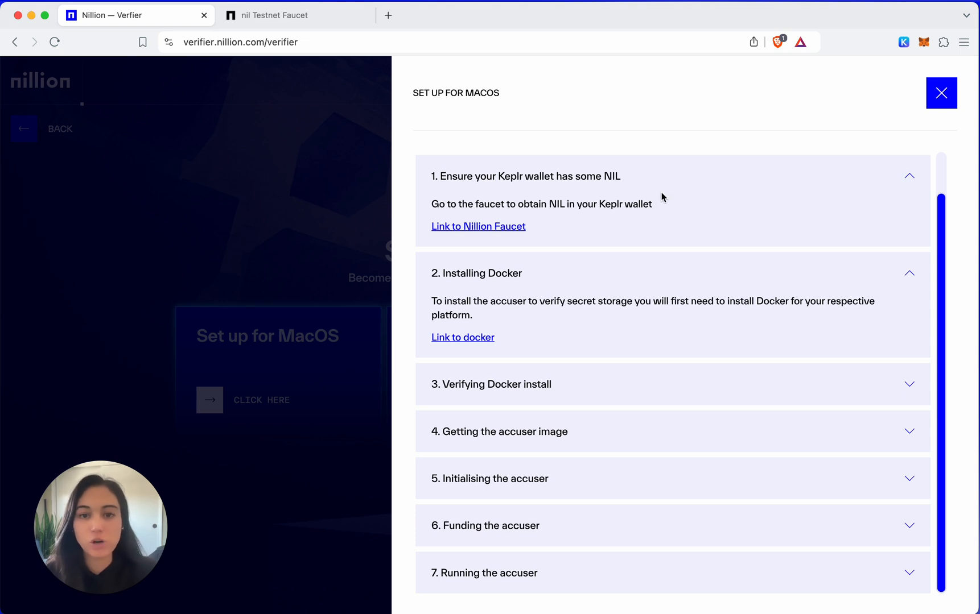
# Open Docker's installation docs from step 2, then go back to the Verifier guide.
pyautogui.click(462, 337)
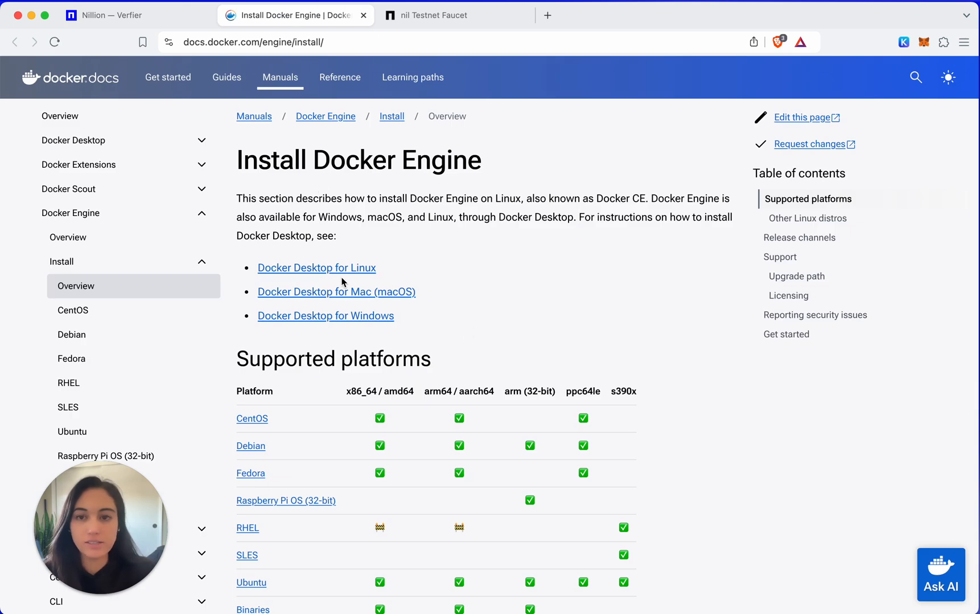
pyautogui.moveTo(371, 337)
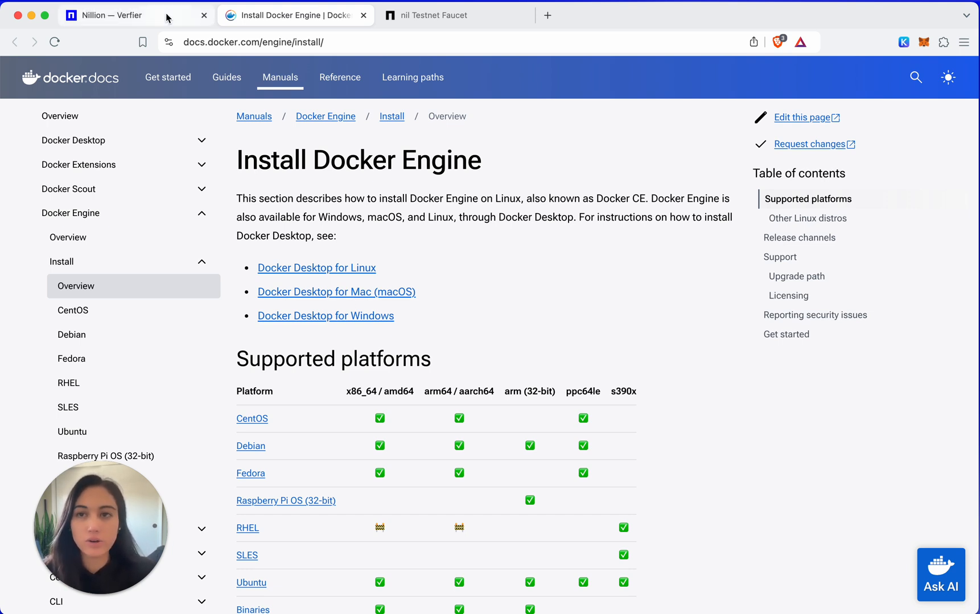
pyautogui.click(107, 15)
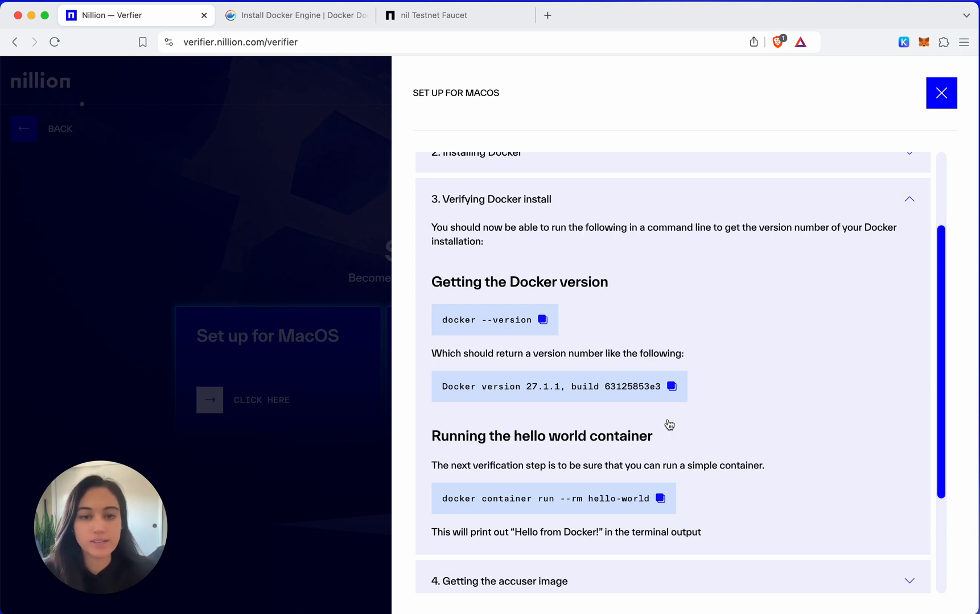
pyautogui.moveTo(691, 576)
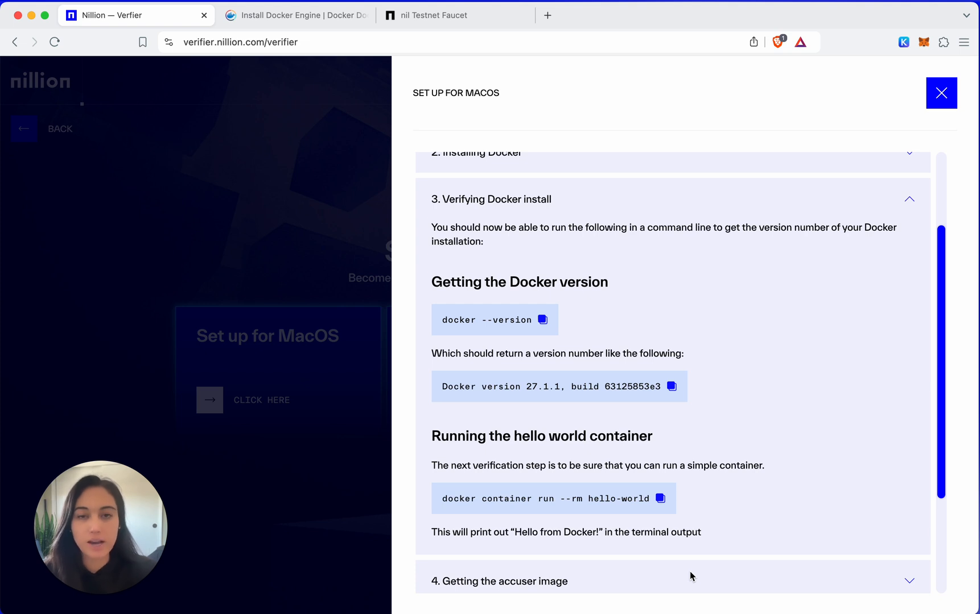
# Launch Terminal via Spotlight and run docker --version, reporting version 27.1.1.
pyautogui.press('cmd+space')
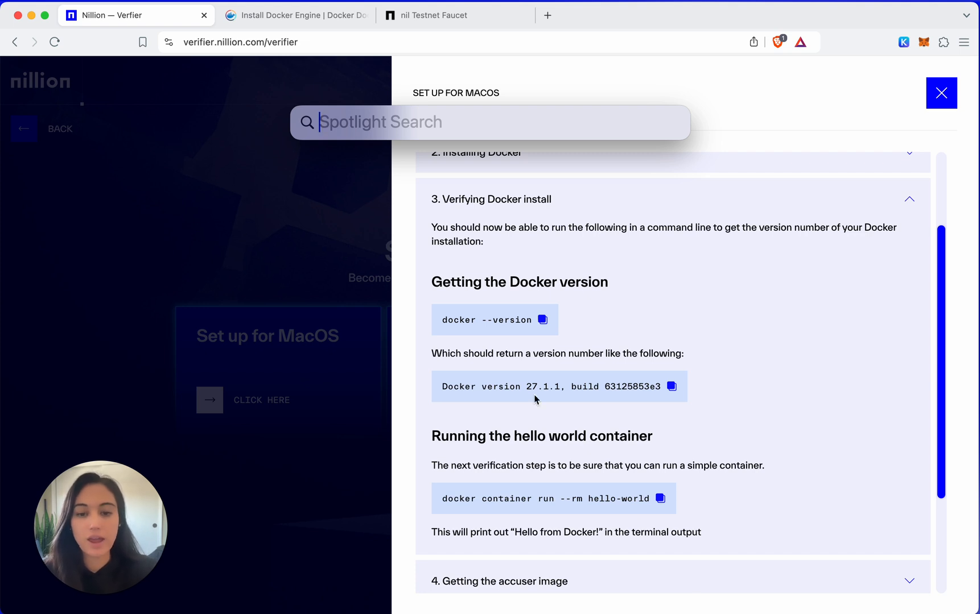
pyautogui.write('term')
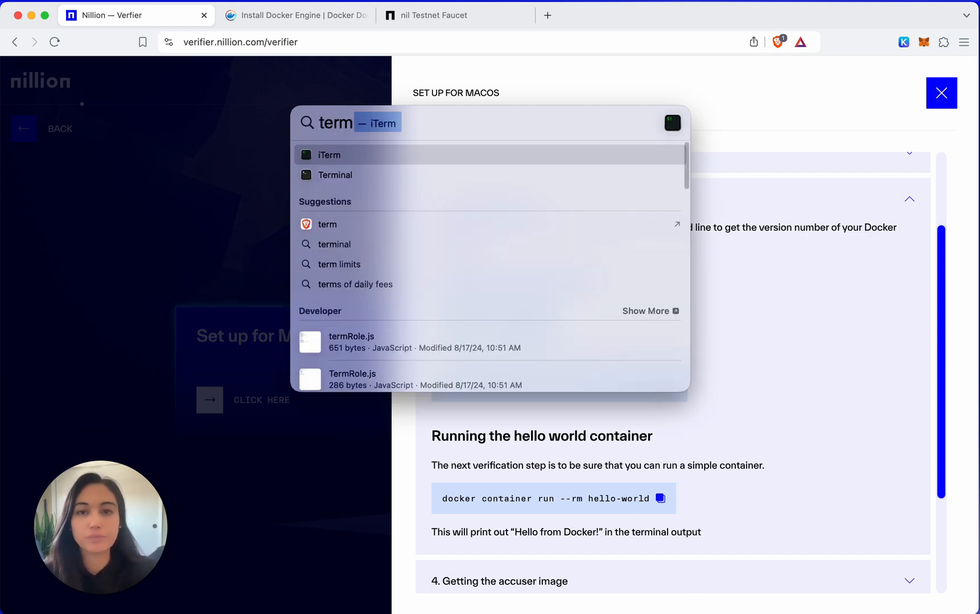
pyautogui.click(330, 154)
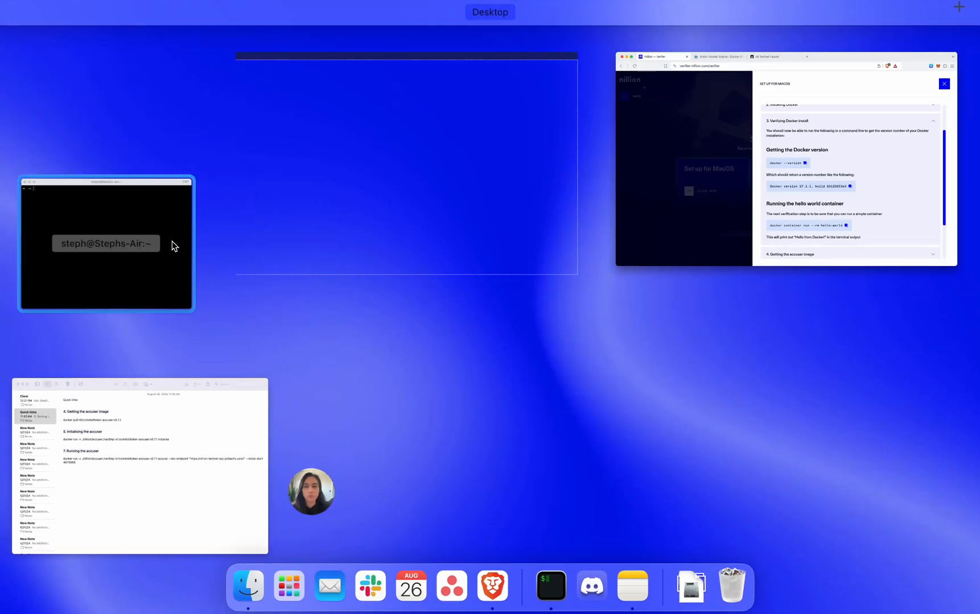
pyautogui.click(107, 243)
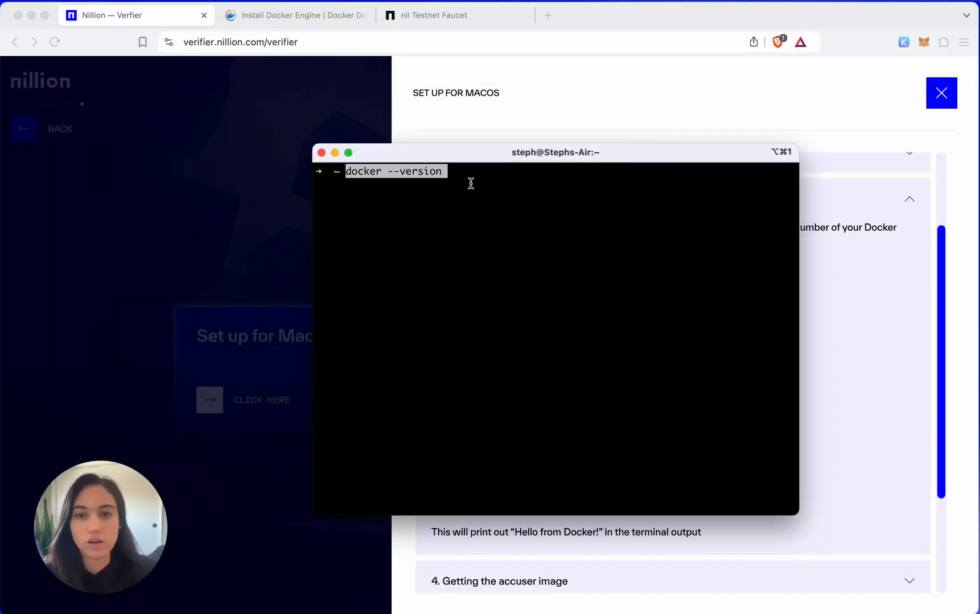
pyautogui.press('Return')
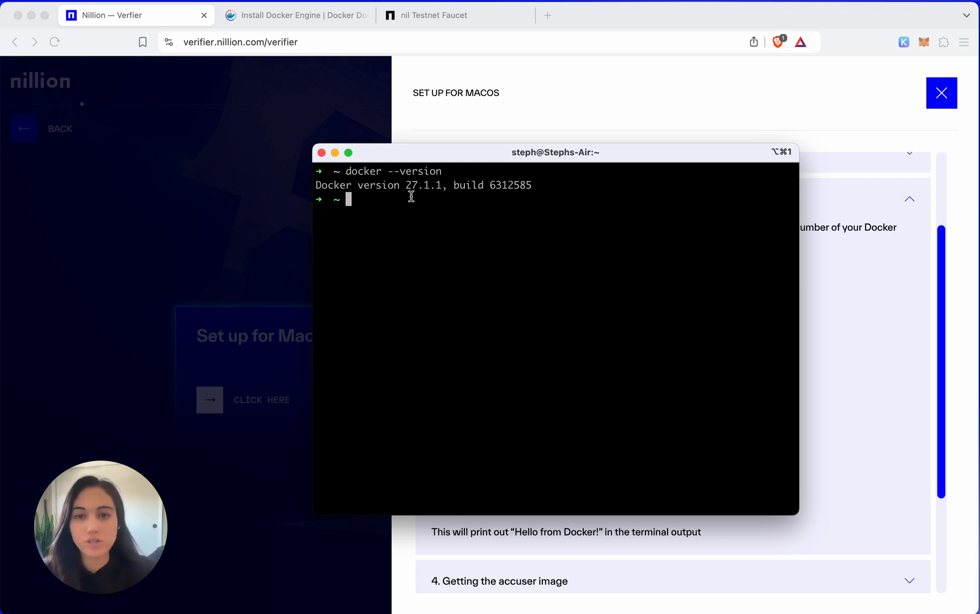
pyautogui.moveTo(484, 189)
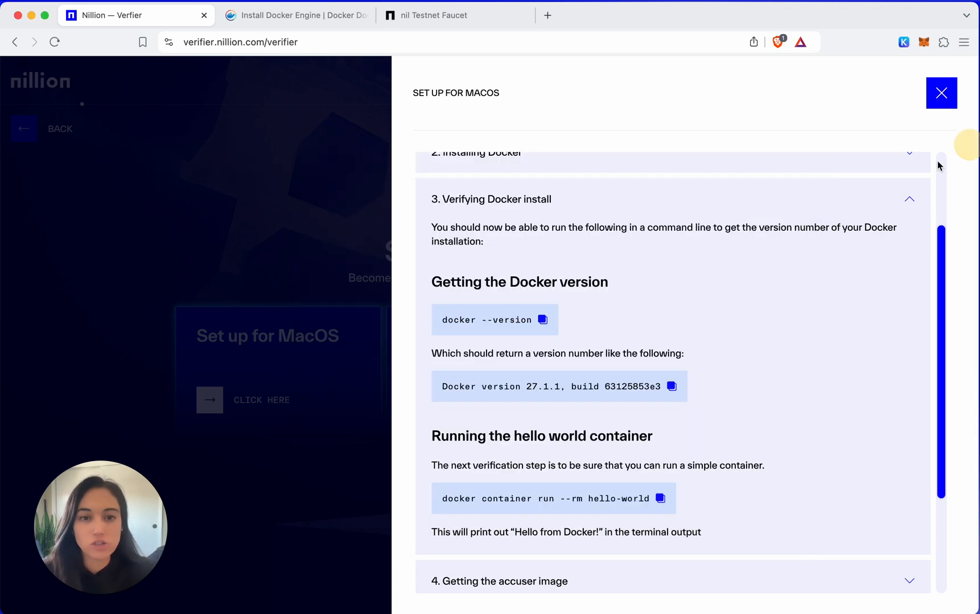
pyautogui.moveTo(636, 416)
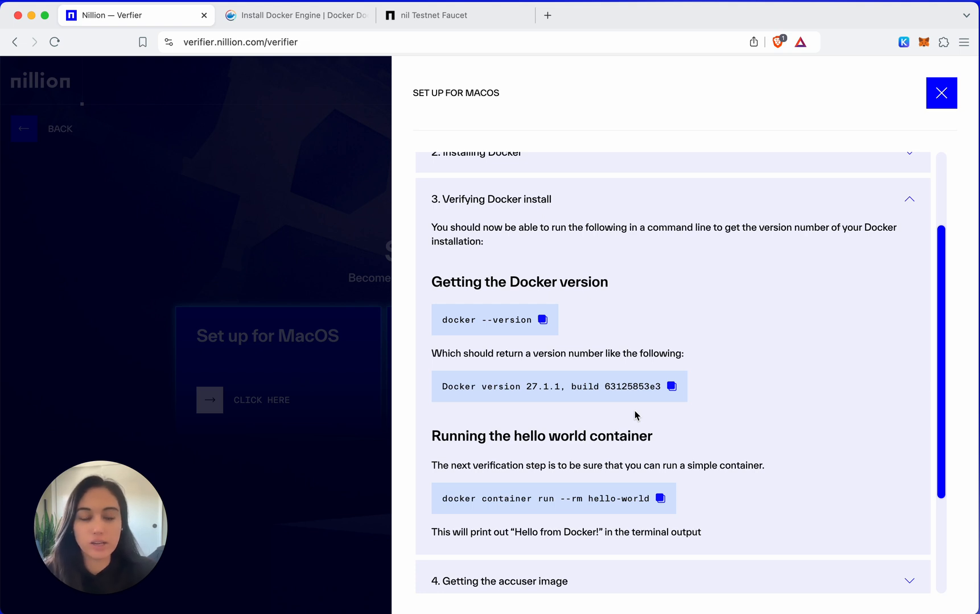
pyautogui.scroll(-3)
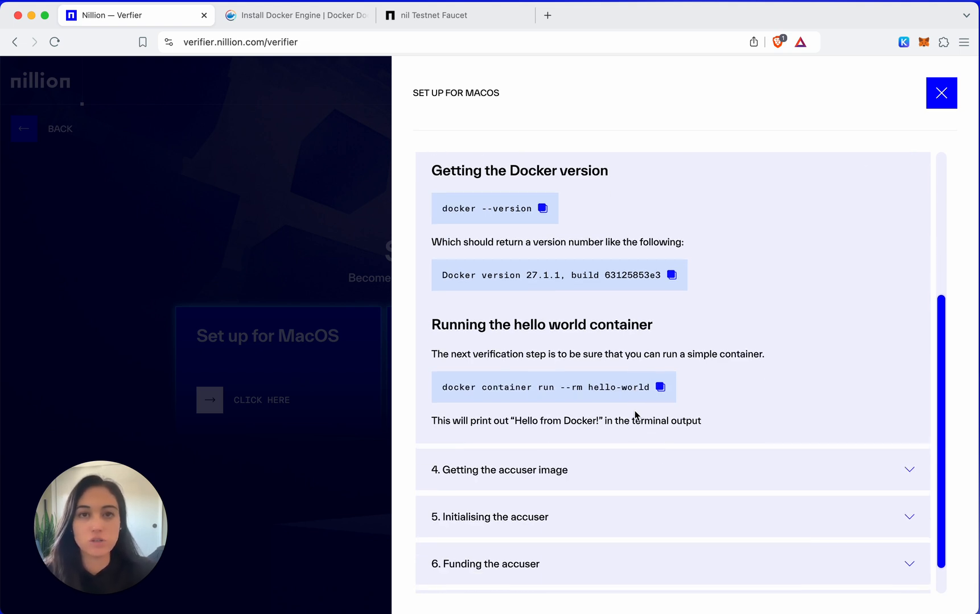
pyautogui.moveTo(508, 342)
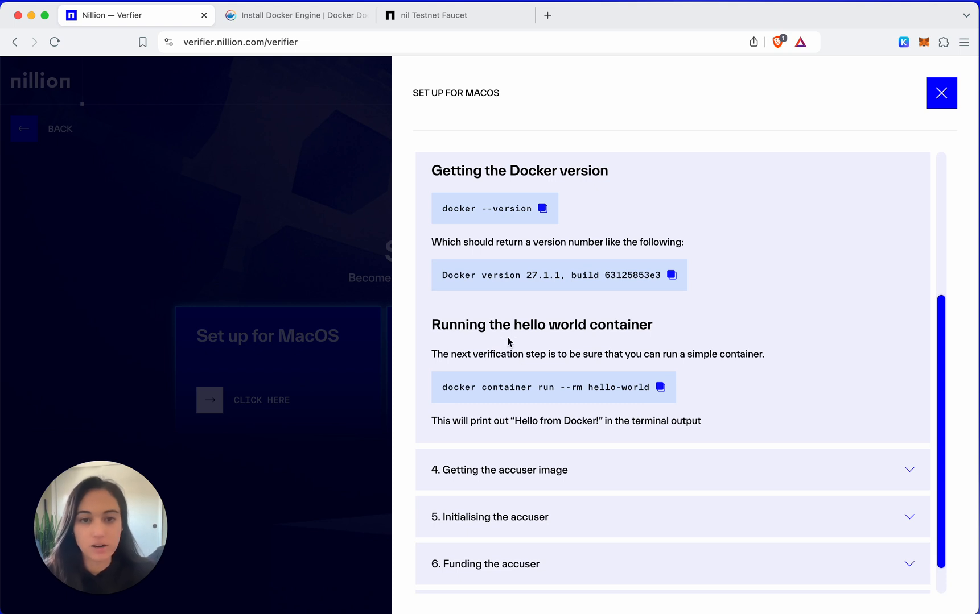
pyautogui.moveTo(658, 367)
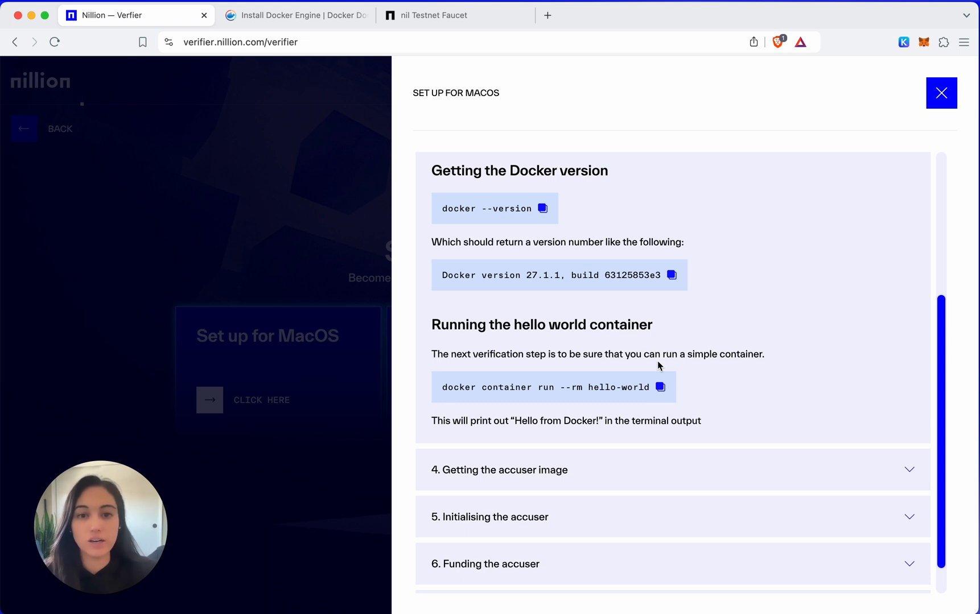
pyautogui.moveTo(661, 388)
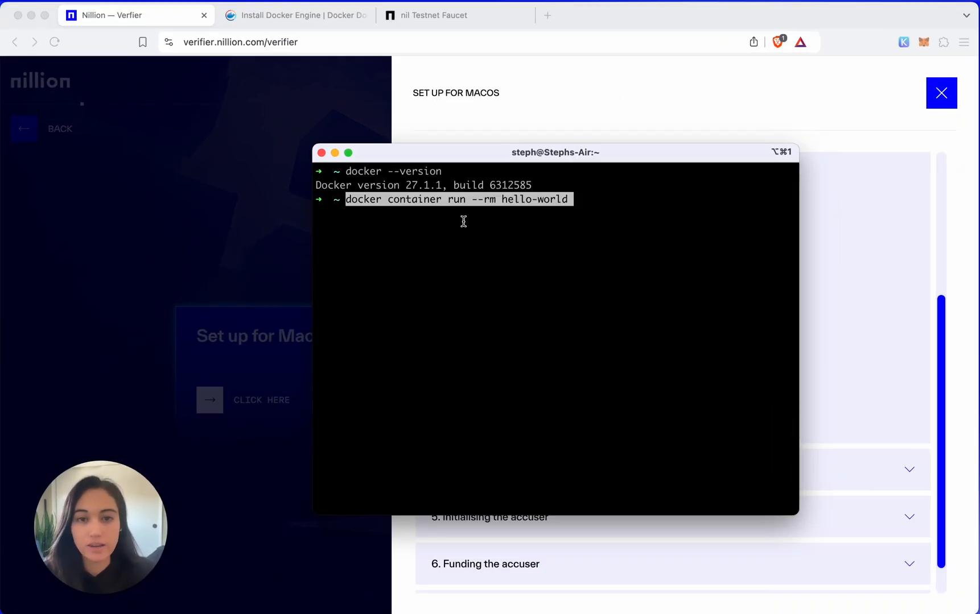
# Run docker container run --rm hello-world and highlight the 'Hello from Docker!' output.
pyautogui.press('Return')
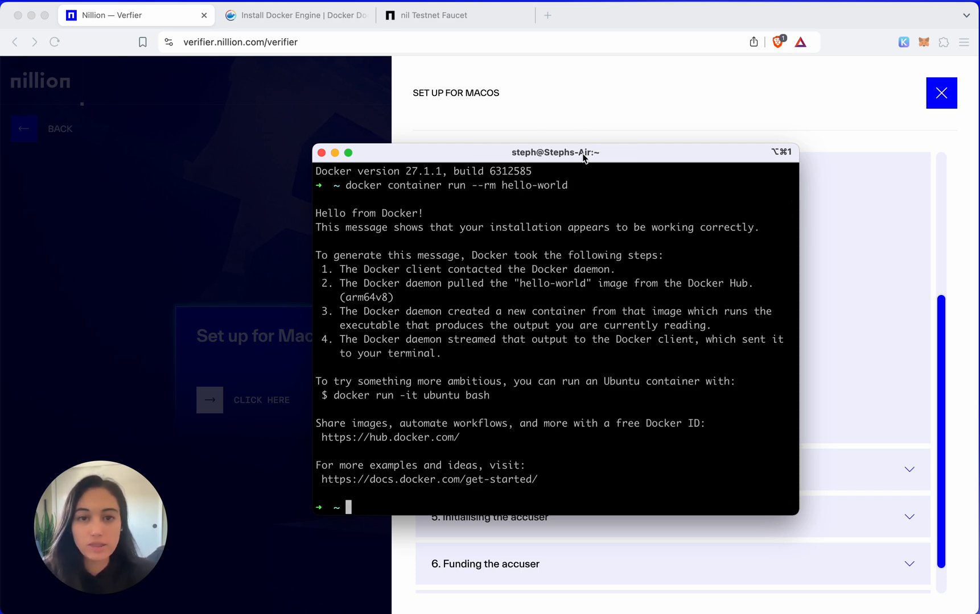
pyautogui.moveTo(317, 215)
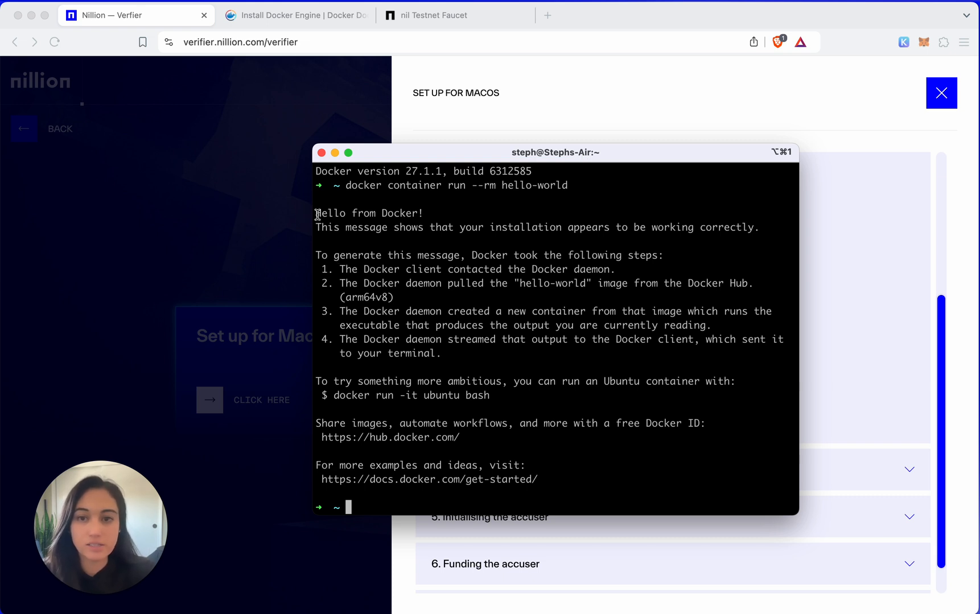
pyautogui.doubleClick(368, 213)
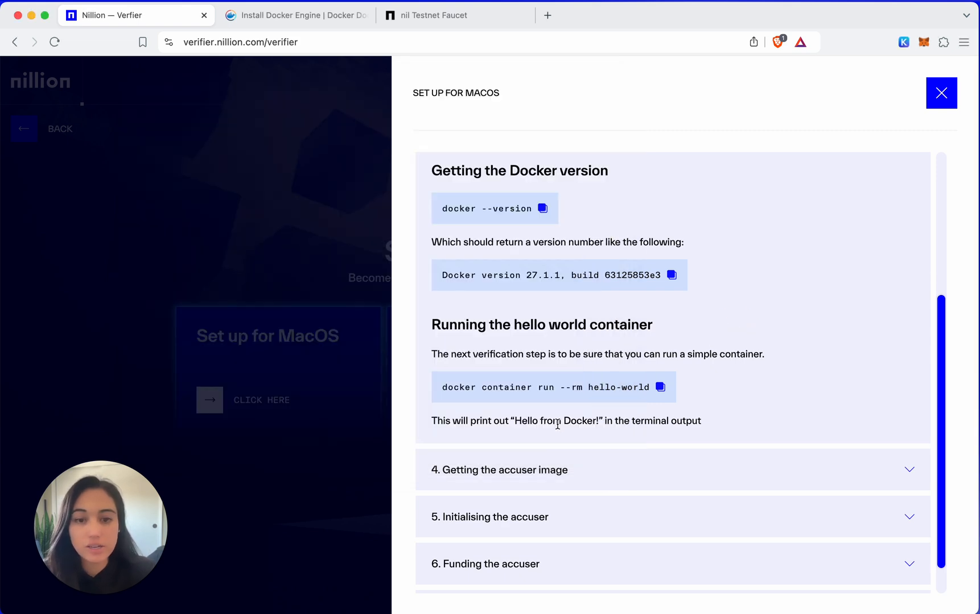
# Expand step 4 and pull the retailtoken-accuser v0.7.1 image in Terminal.
pyautogui.scroll(3)
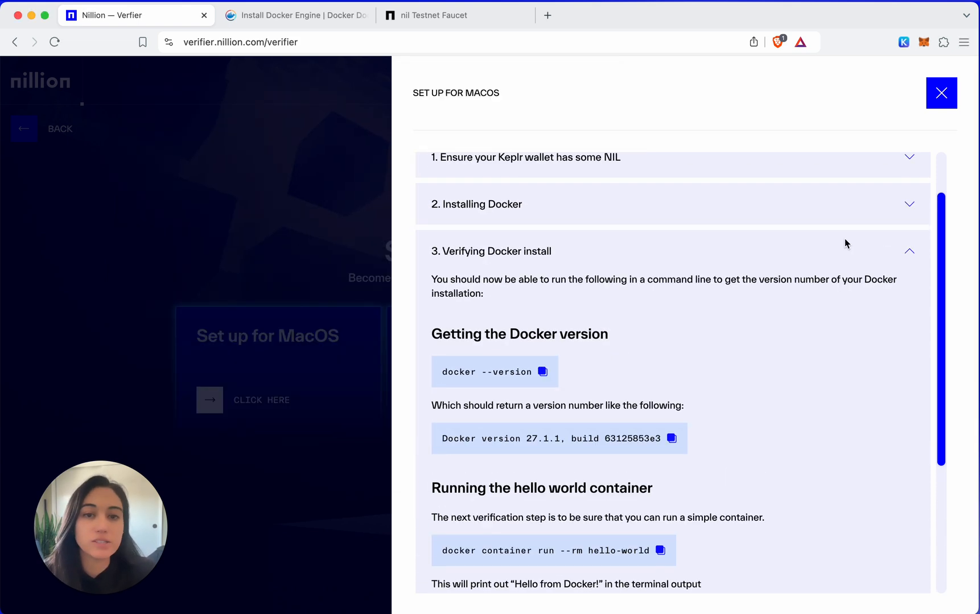
pyautogui.click(490, 251)
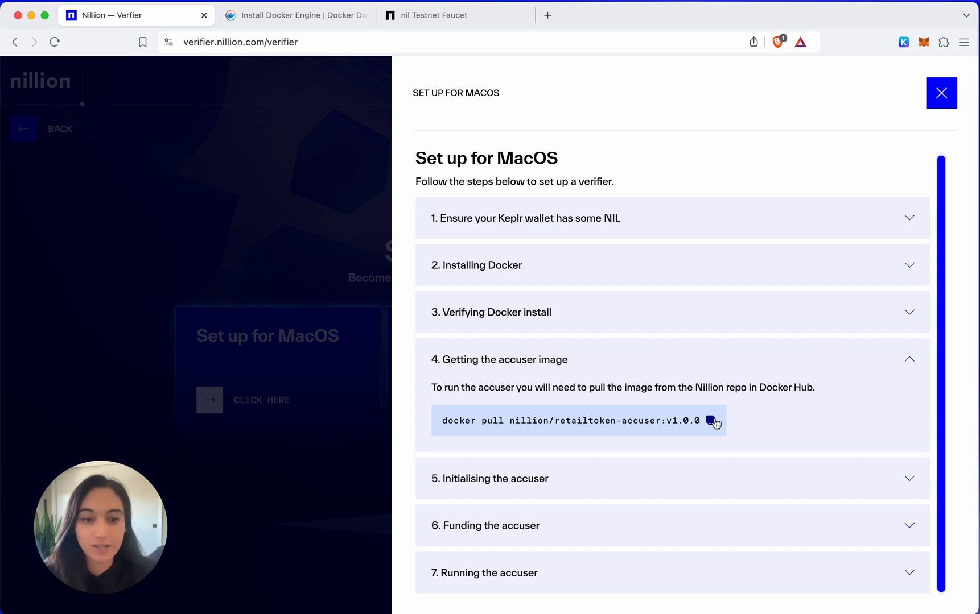
pyautogui.press('f3')
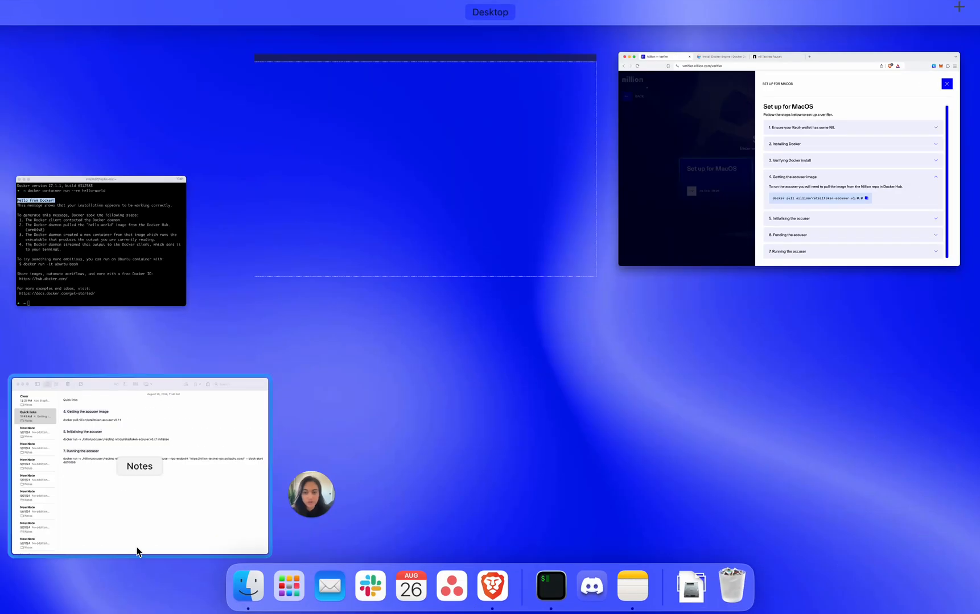
pyautogui.click(139, 466)
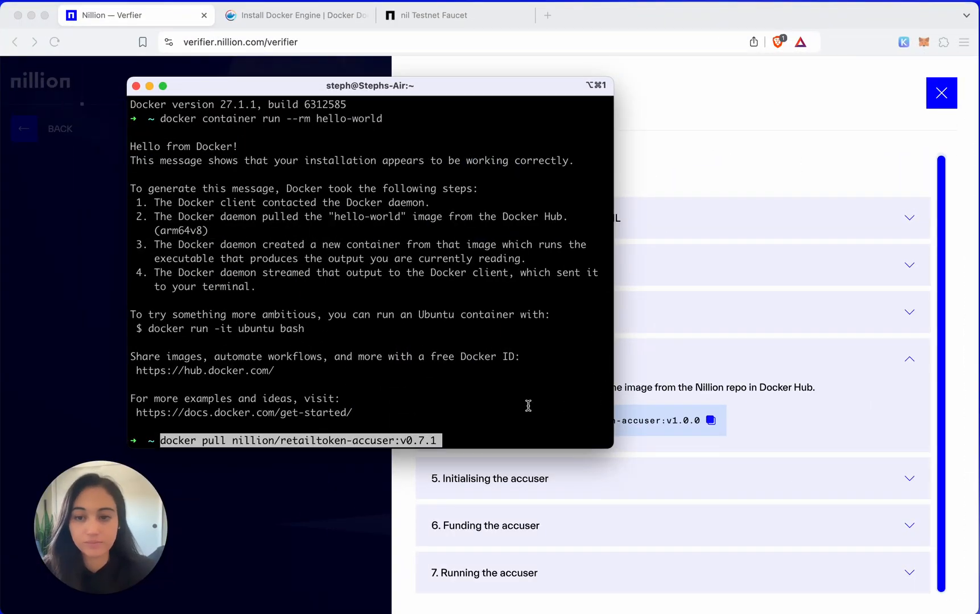
pyautogui.press('Return')
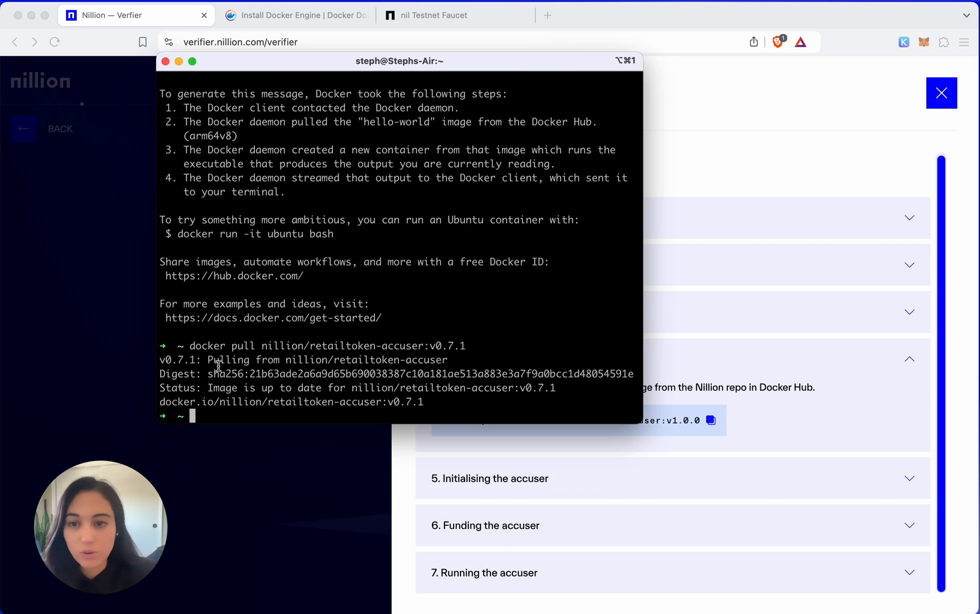
pyautogui.moveTo(285, 360)
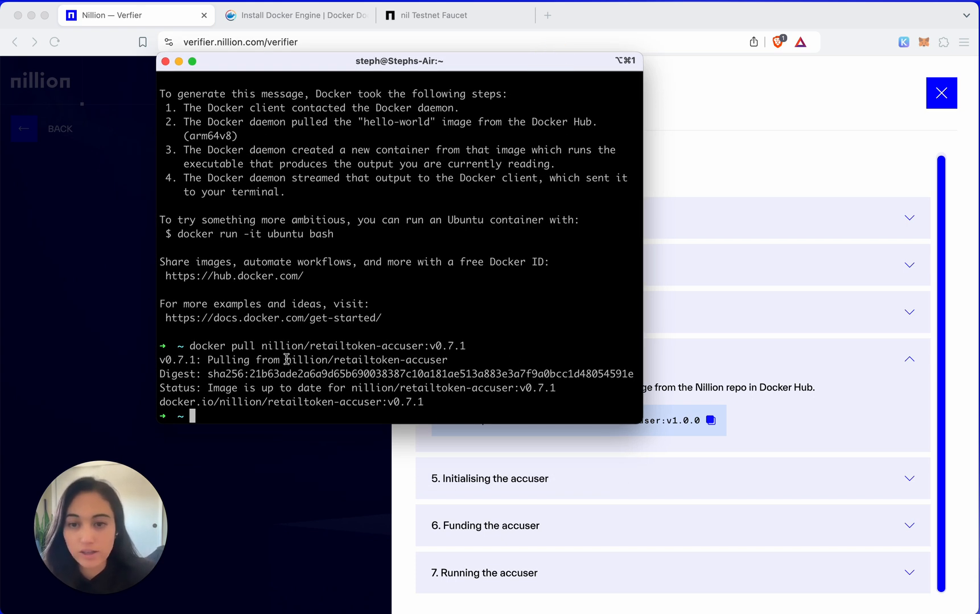
pyautogui.doubleClick(365, 359)
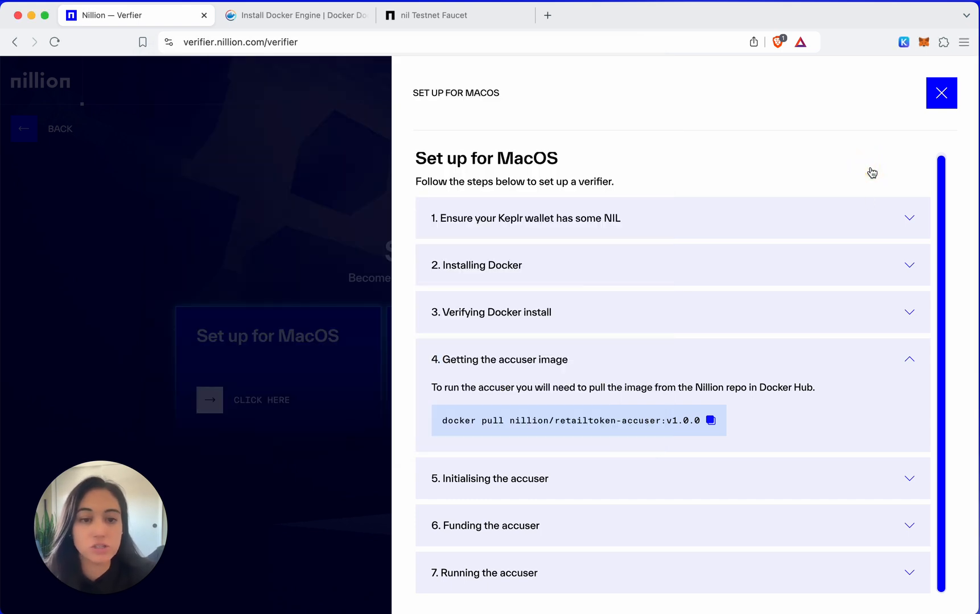
pyautogui.moveTo(918, 359)
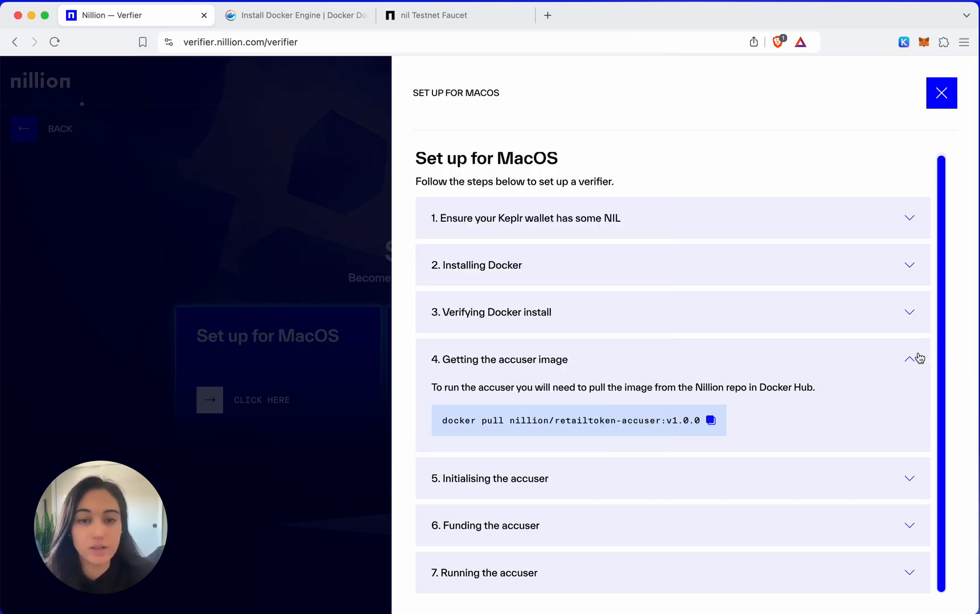
# Expand step 5 and run its mkdir command for nillion/accuser in Terminal.
pyautogui.click(909, 360)
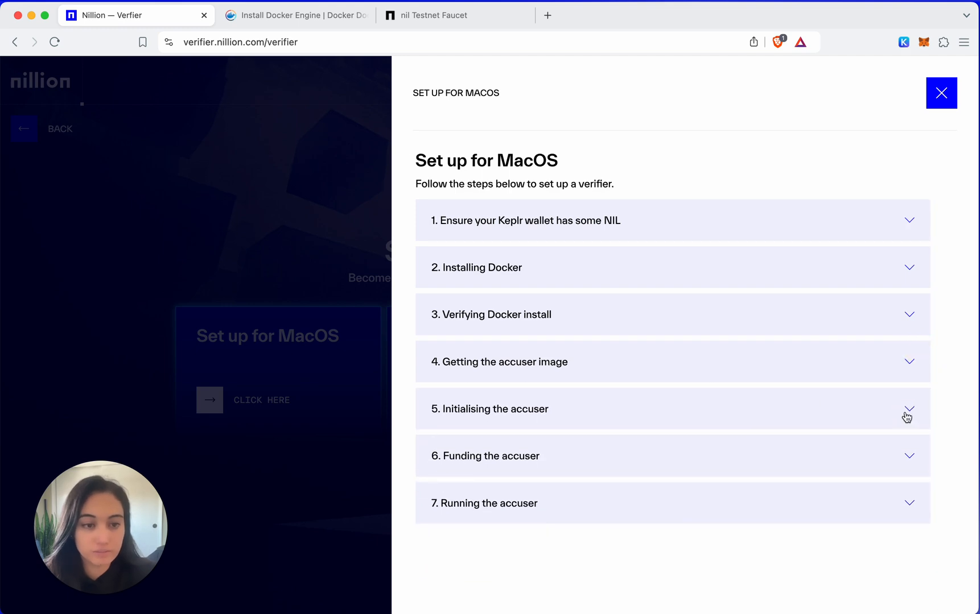
pyautogui.click(490, 409)
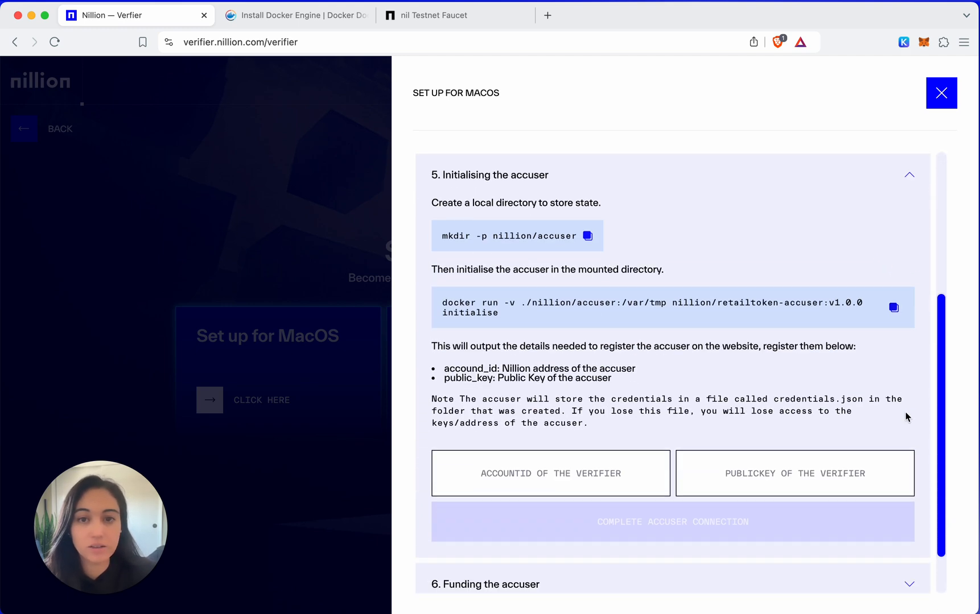
pyautogui.moveTo(615, 239)
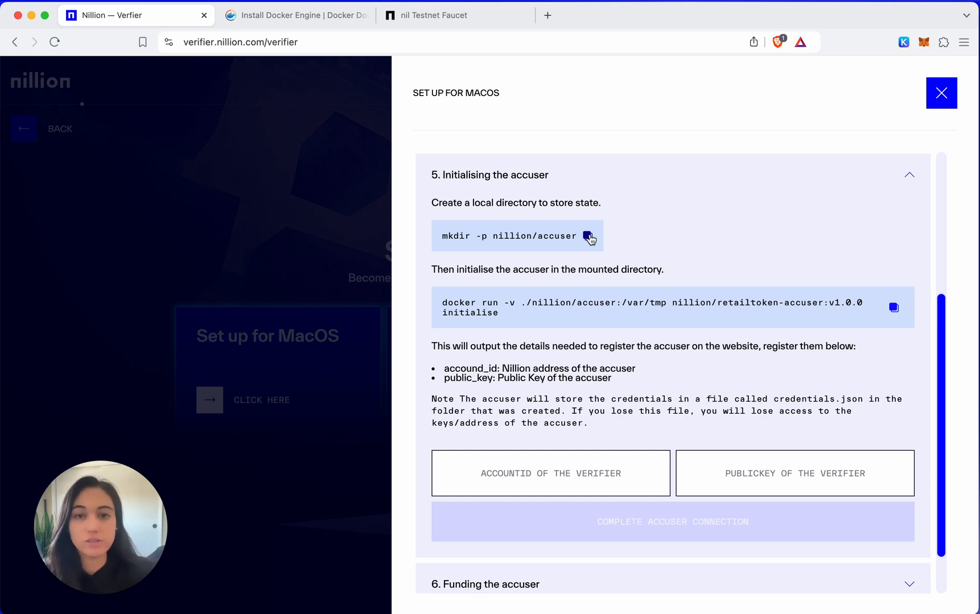
pyautogui.click(586, 236)
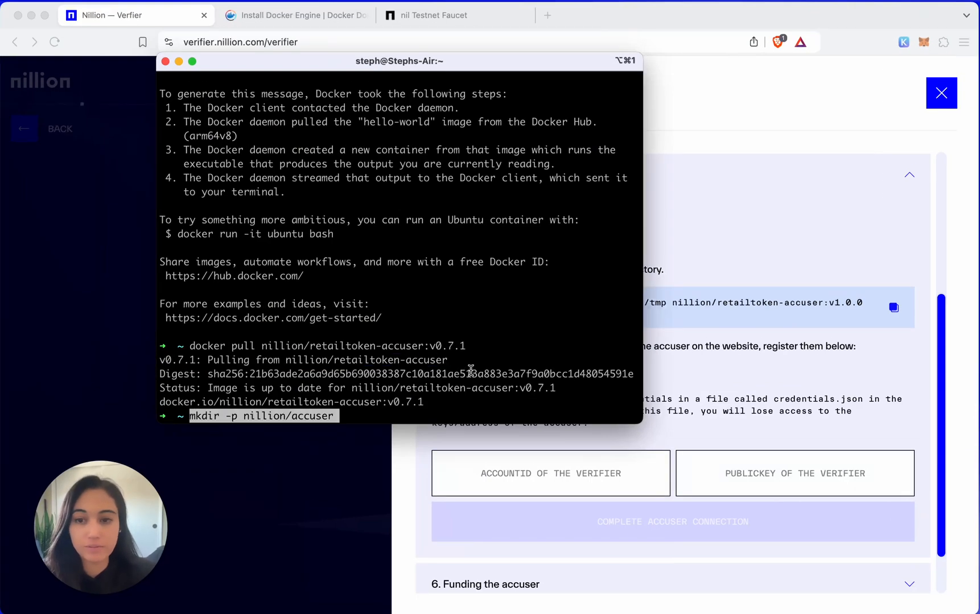
pyautogui.moveTo(278, 431)
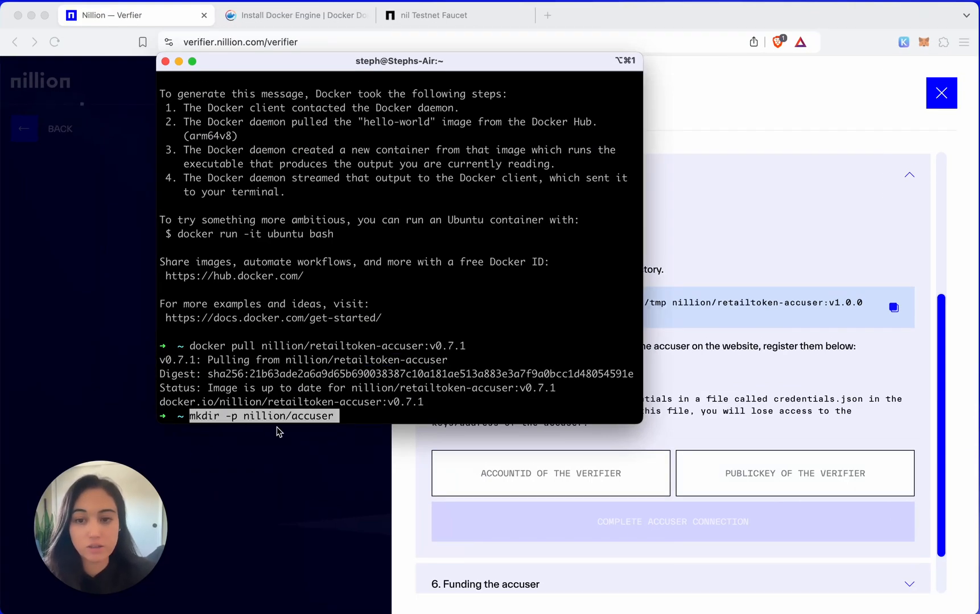
pyautogui.press('Return')
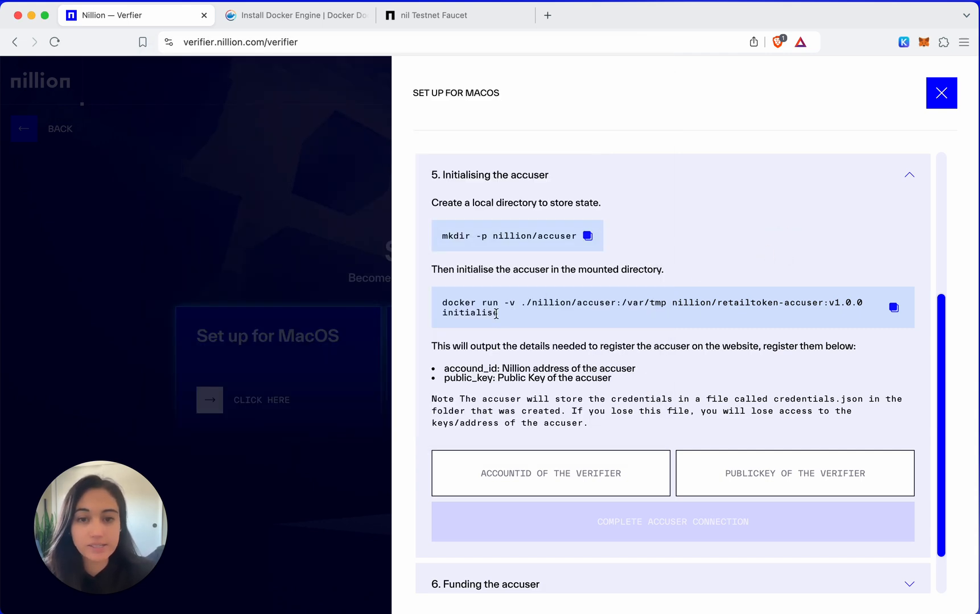
pyautogui.moveTo(509, 323)
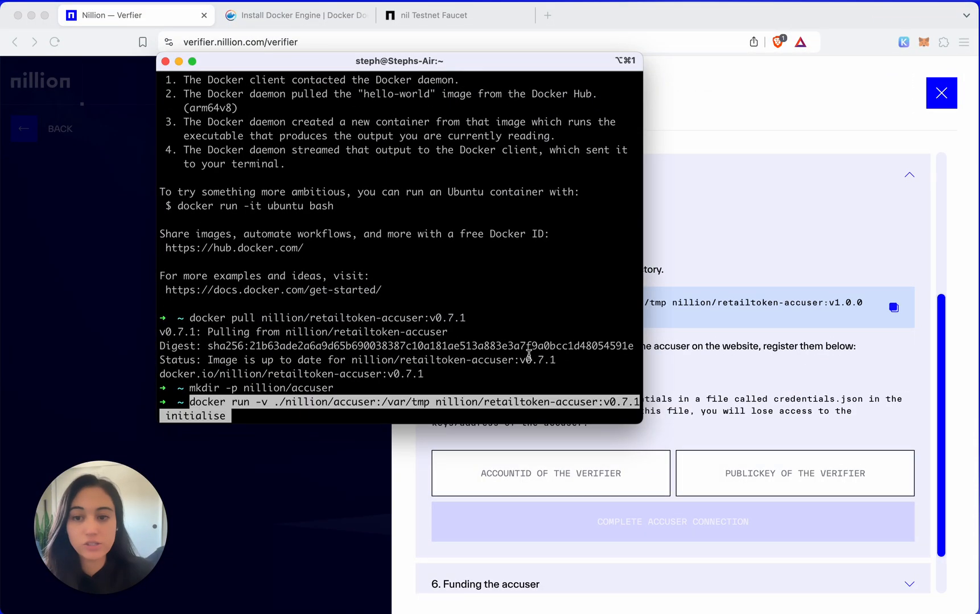
pyautogui.moveTo(260, 405)
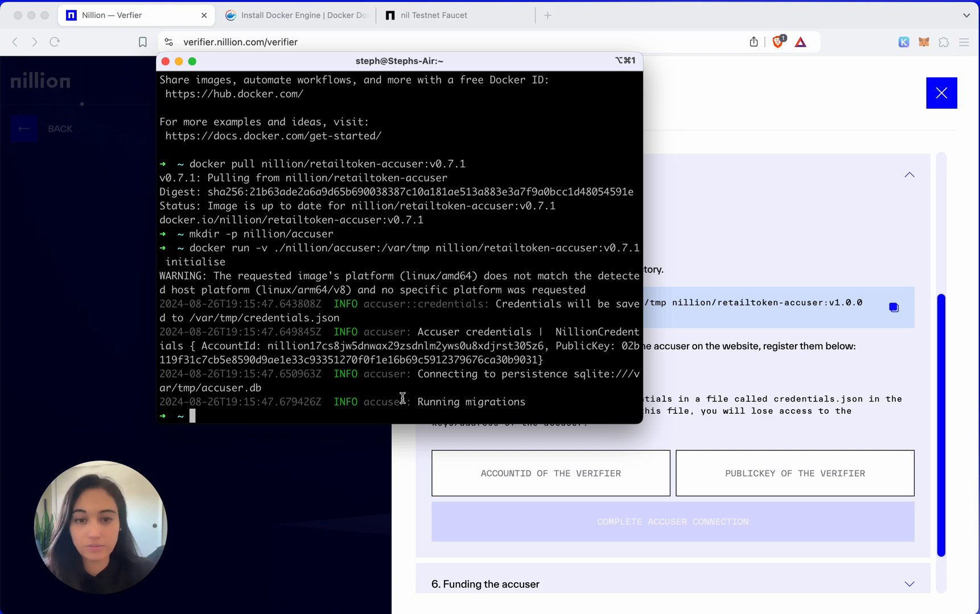
pyautogui.moveTo(823, 132)
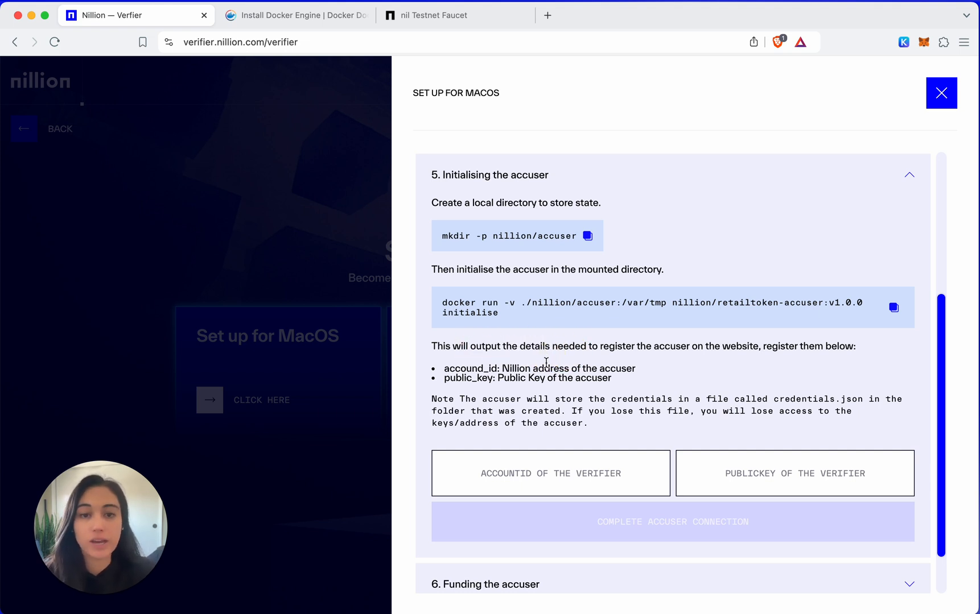
# Copy the AccountId and PublicKey from Terminal into the ACCOUNTID and PUBLICKEY fields.
pyautogui.doubleClick(467, 378)
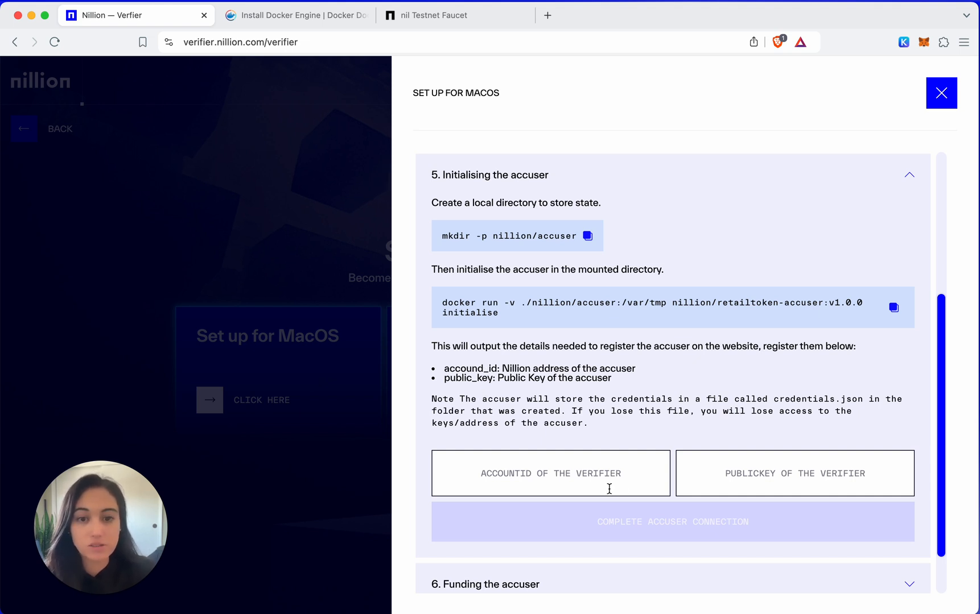
pyautogui.moveTo(932, 439)
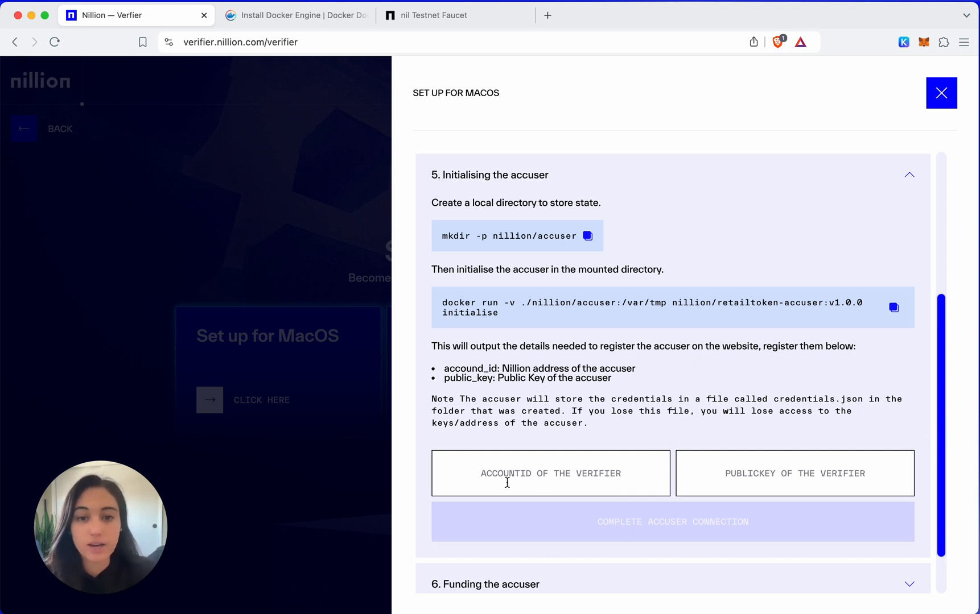
pyautogui.press('f3')
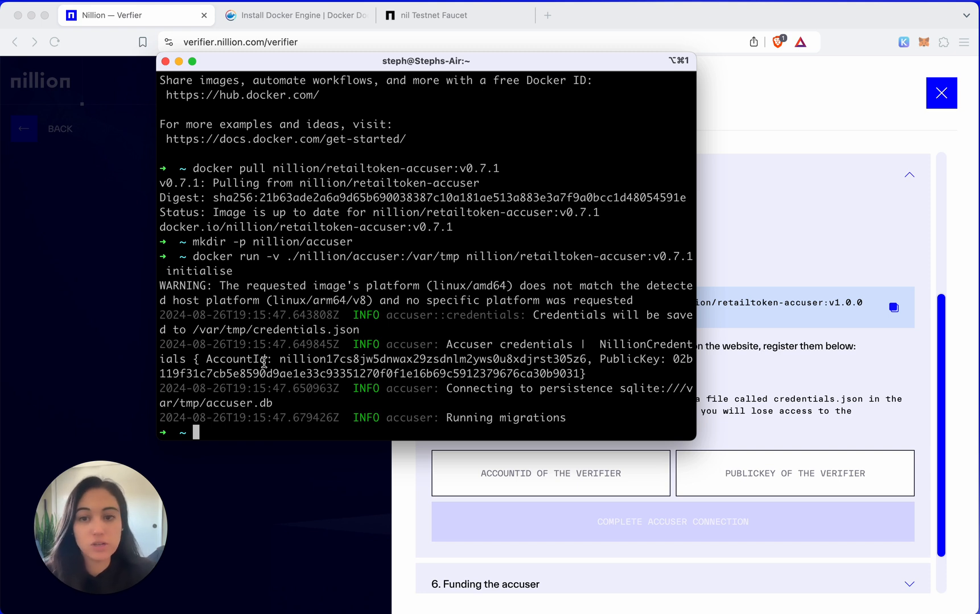
pyautogui.doubleClick(234, 360)
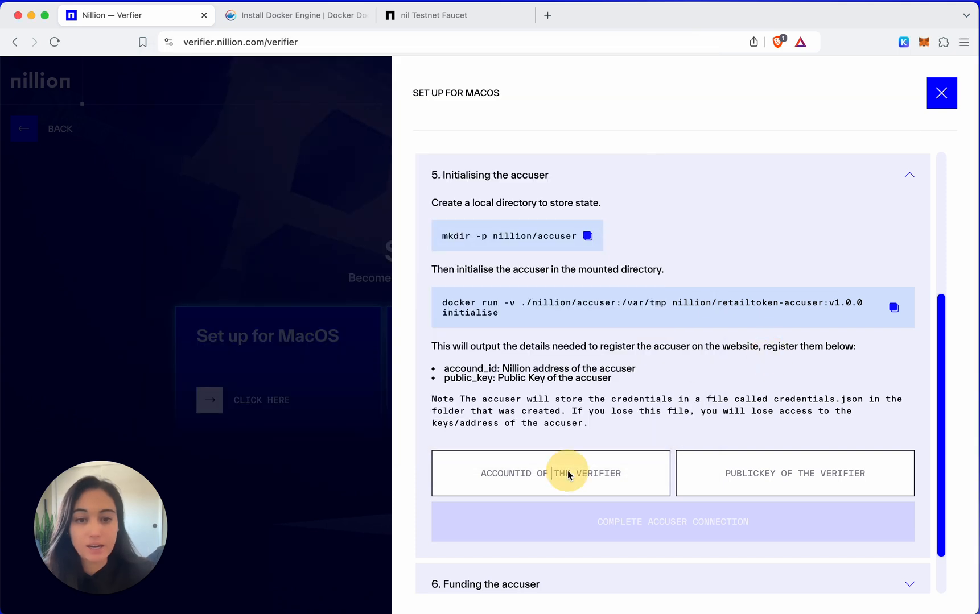
pyautogui.write('sdnlm2yws0u8xdjrst305z6')
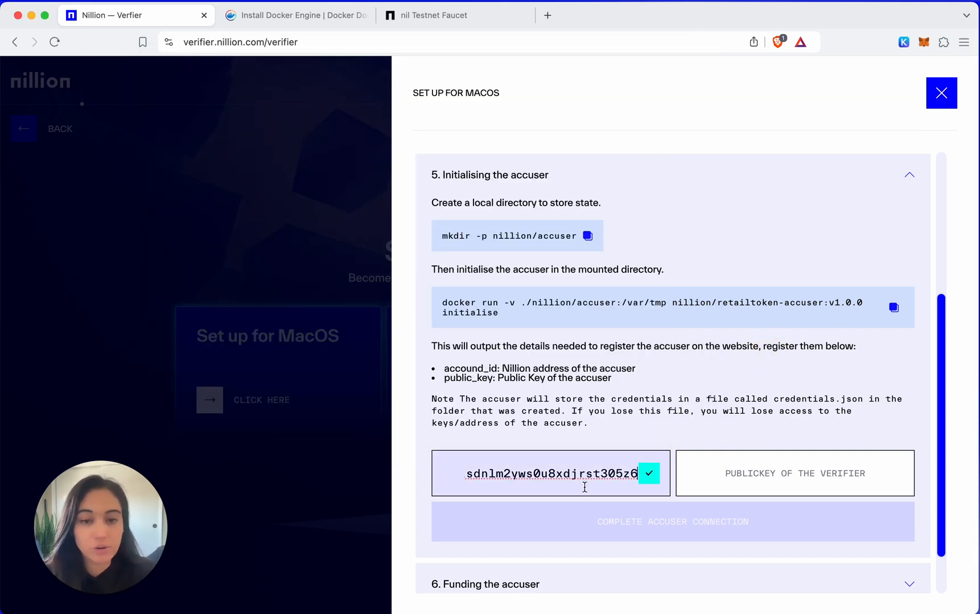
pyautogui.moveTo(818, 461)
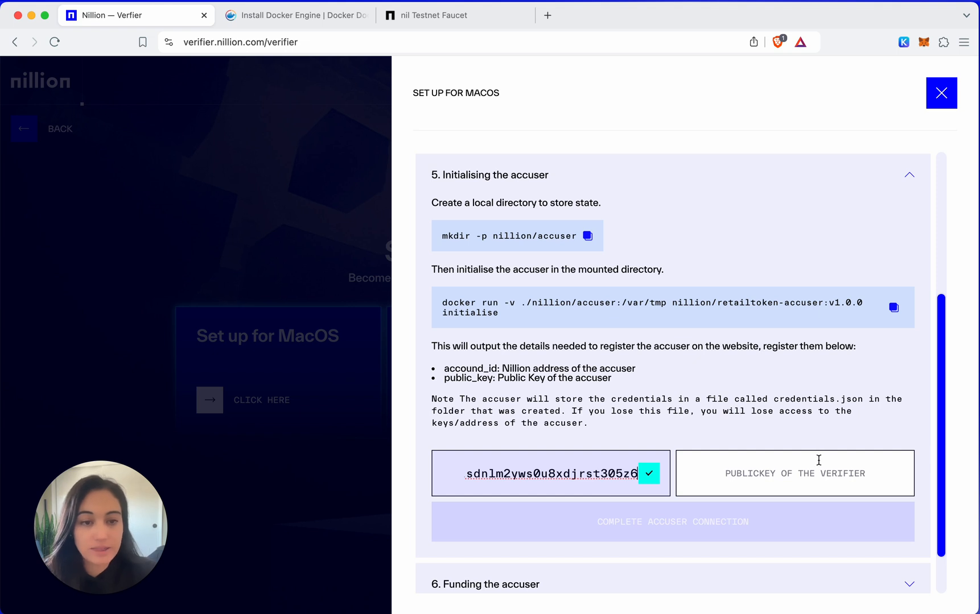
pyautogui.moveTo(819, 461)
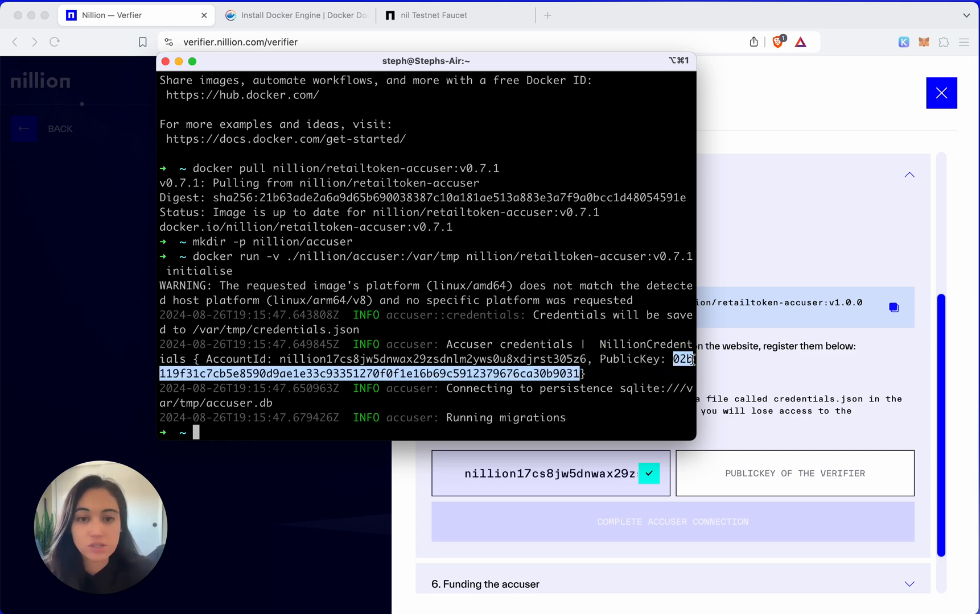
pyautogui.click(795, 474)
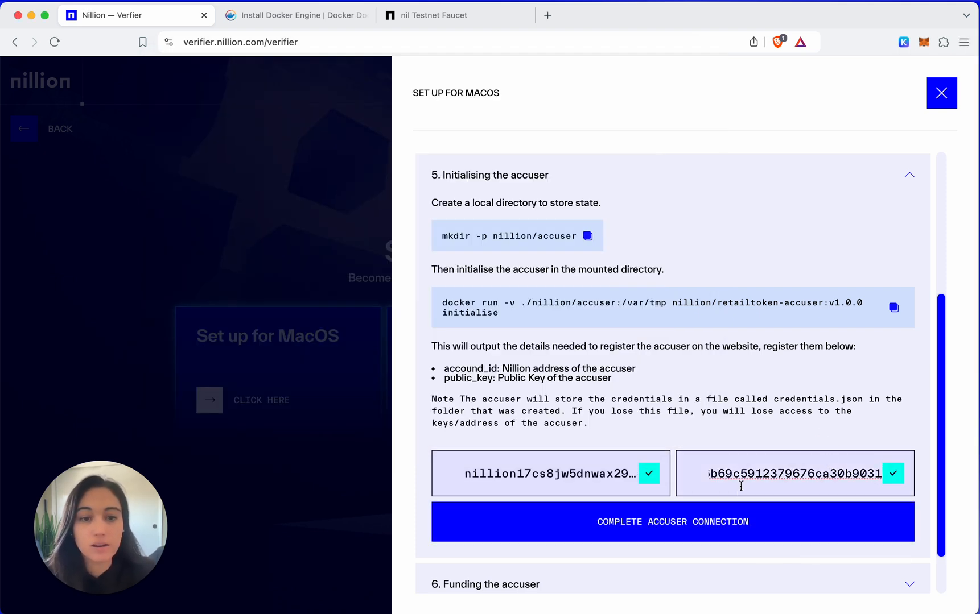
pyautogui.moveTo(922, 486)
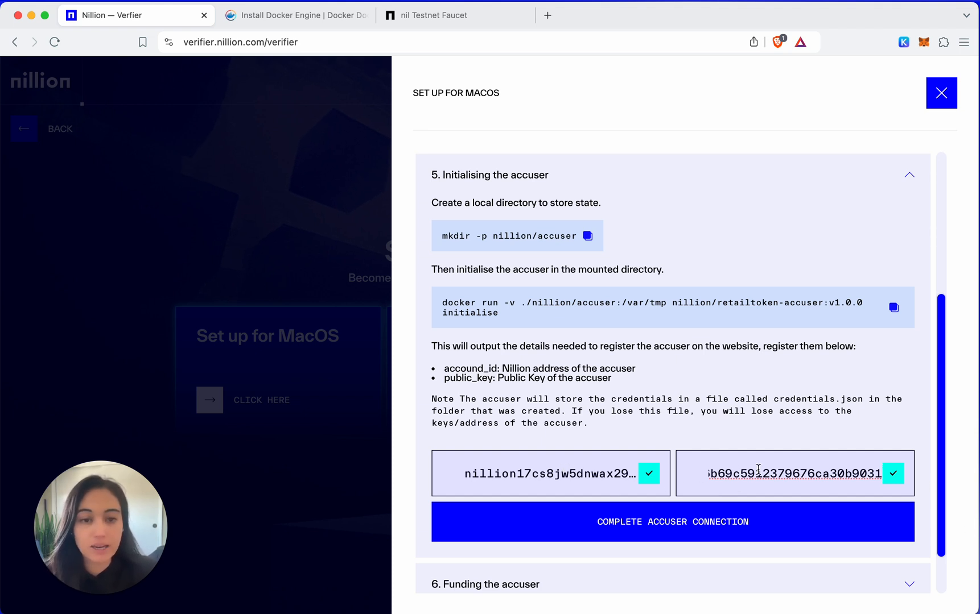
# Submit the accuser connection and approve it in Keplr, leaving the verifier registered and pending.
pyautogui.click(672, 521)
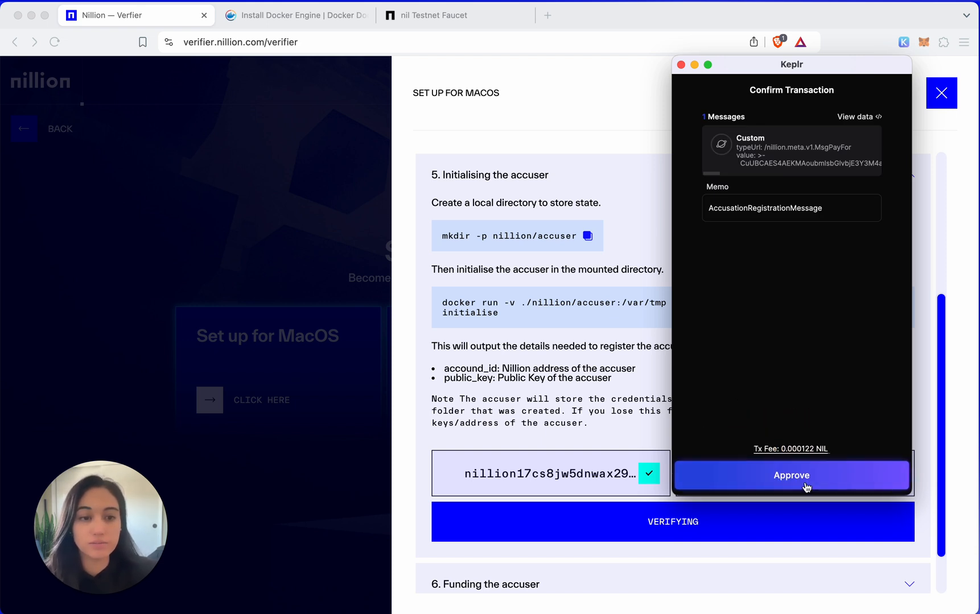
pyautogui.click(790, 476)
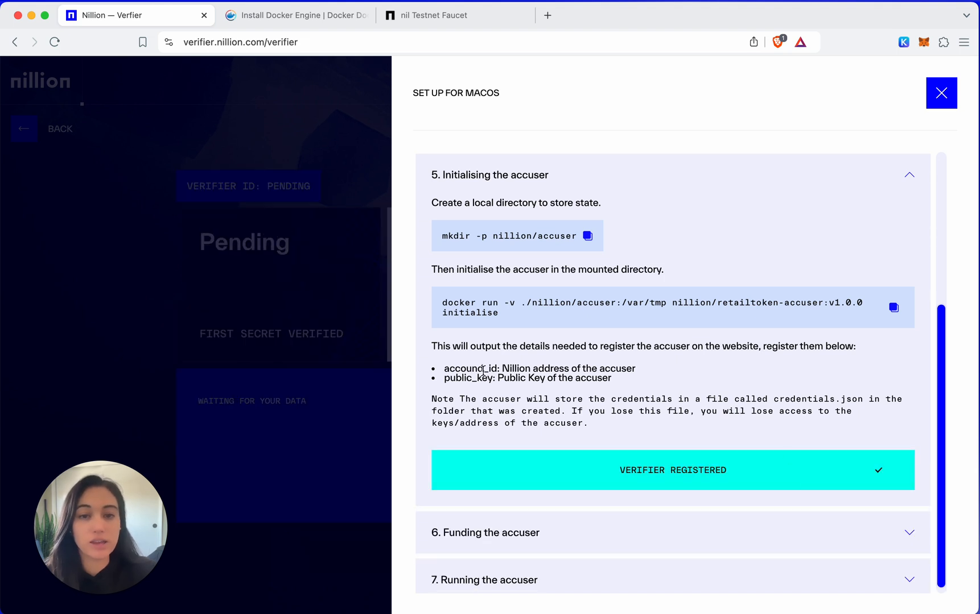
pyautogui.moveTo(679, 492)
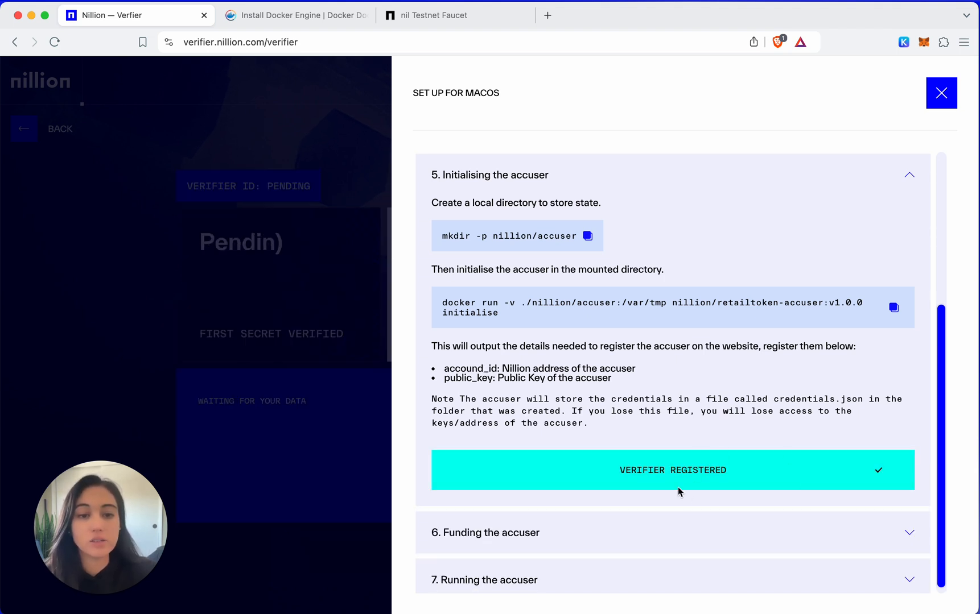
pyautogui.moveTo(720, 481)
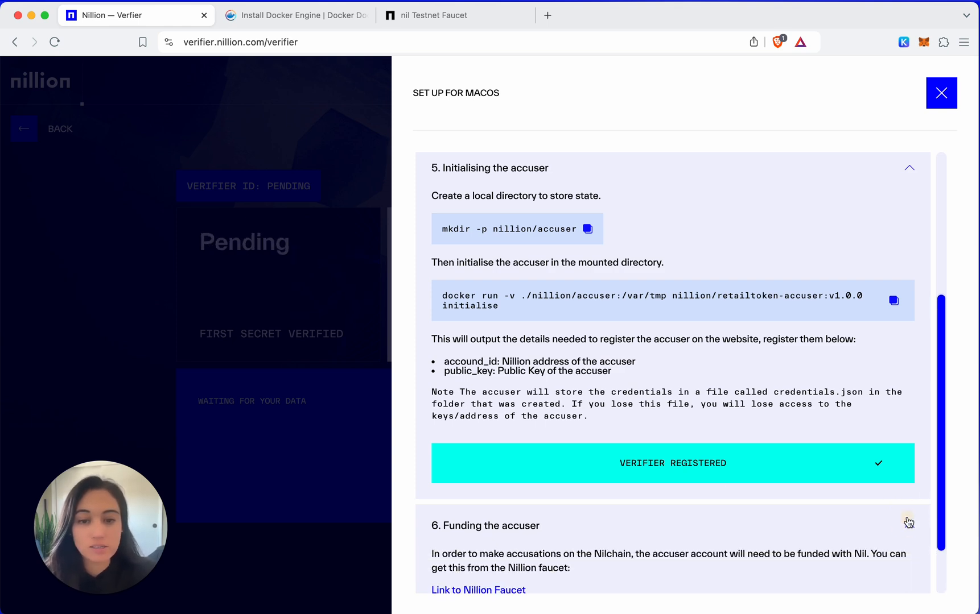
# Scroll down to the Funding the accuser step with its faucet link.
pyautogui.scroll(-3)
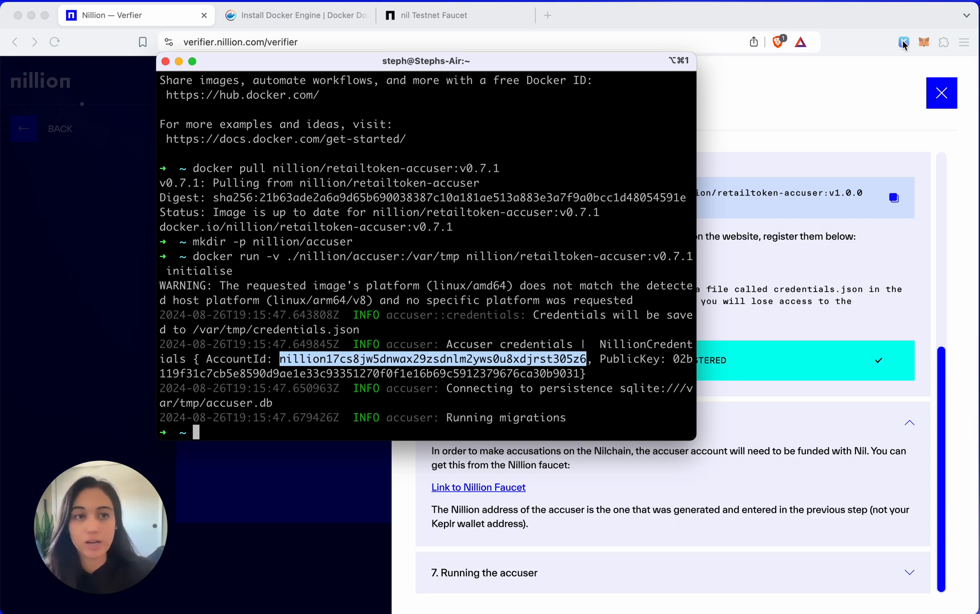
pyautogui.moveTo(237, 404)
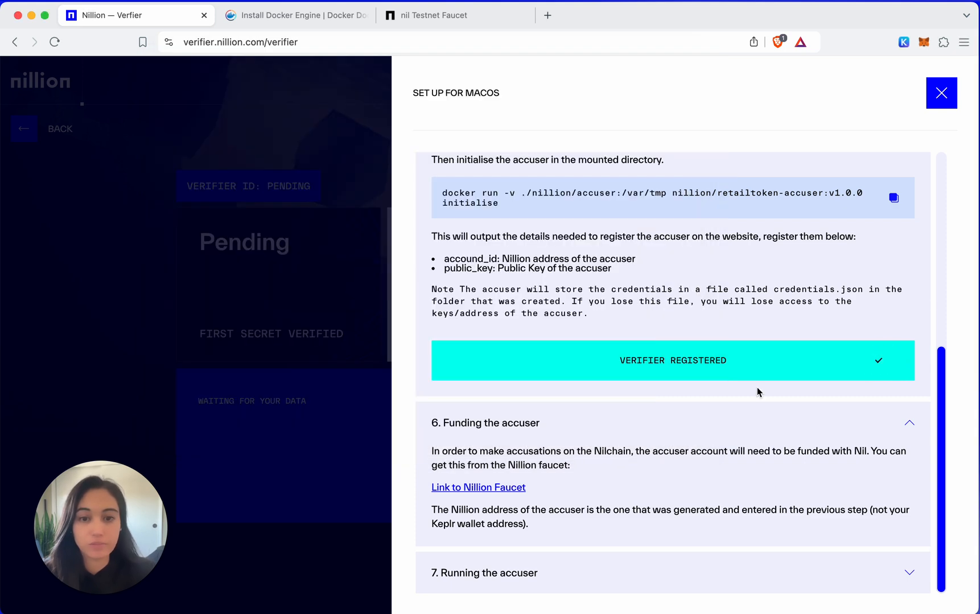
pyautogui.moveTo(505, 438)
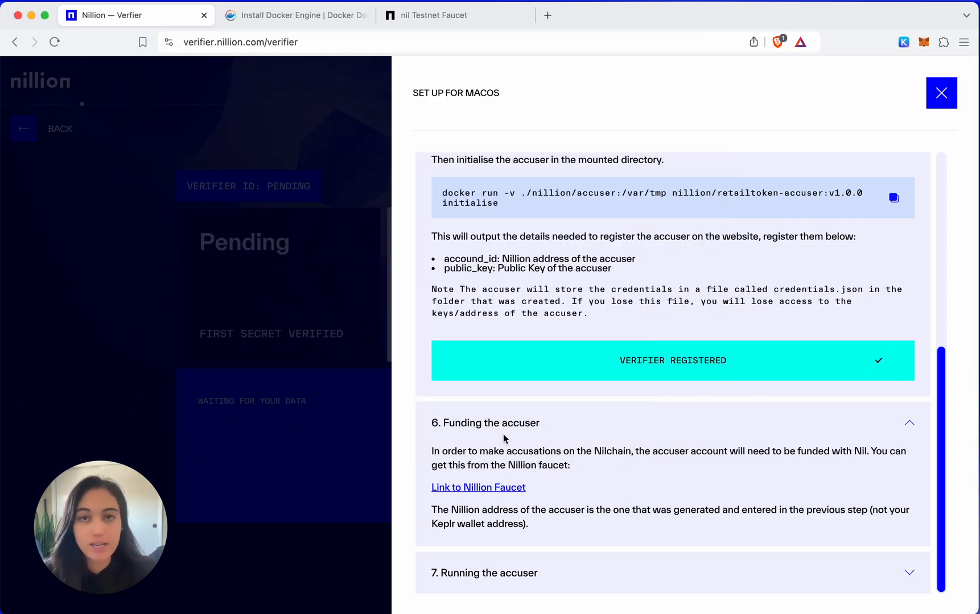
pyautogui.moveTo(495, 493)
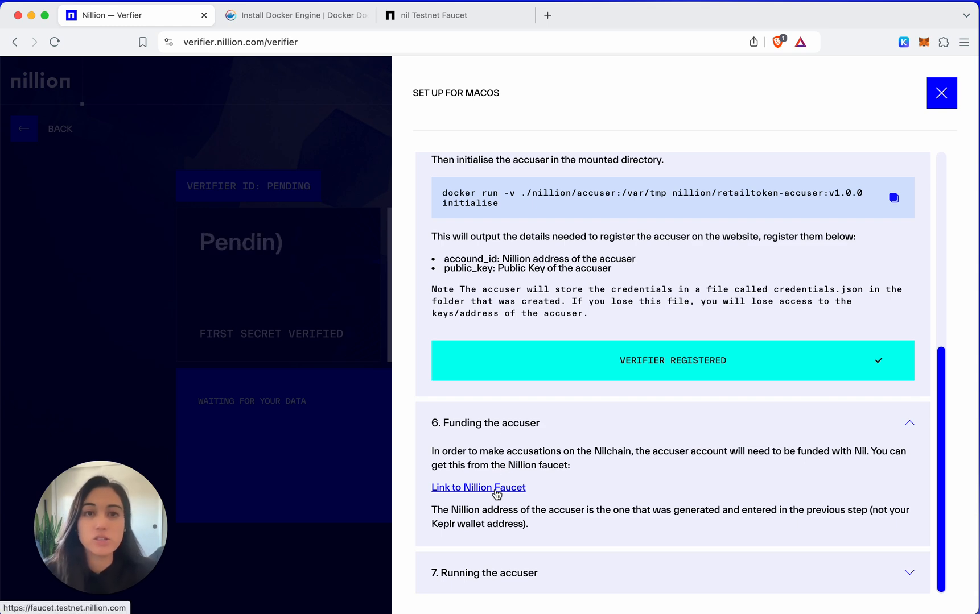
pyautogui.click(477, 488)
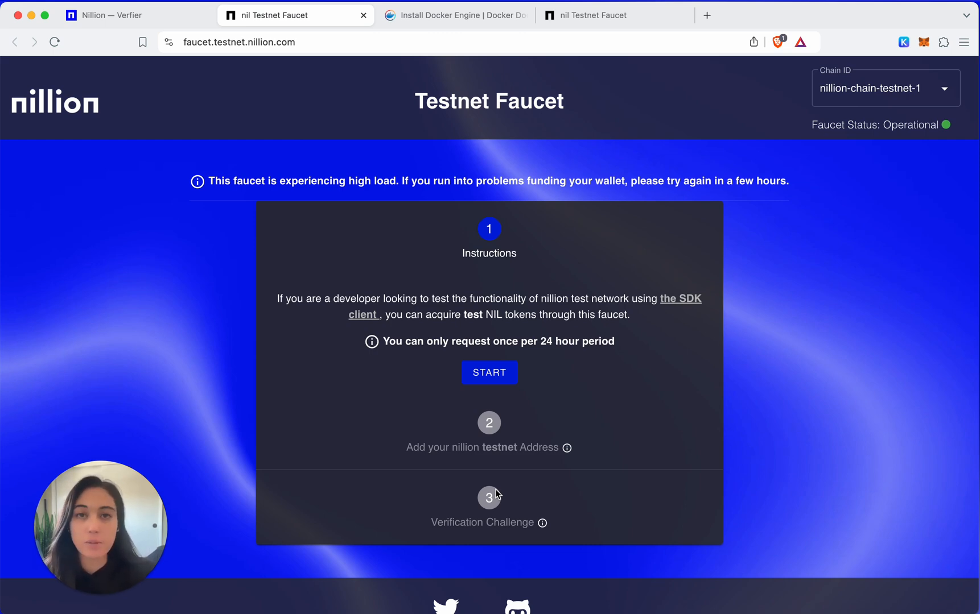
pyautogui.moveTo(484, 353)
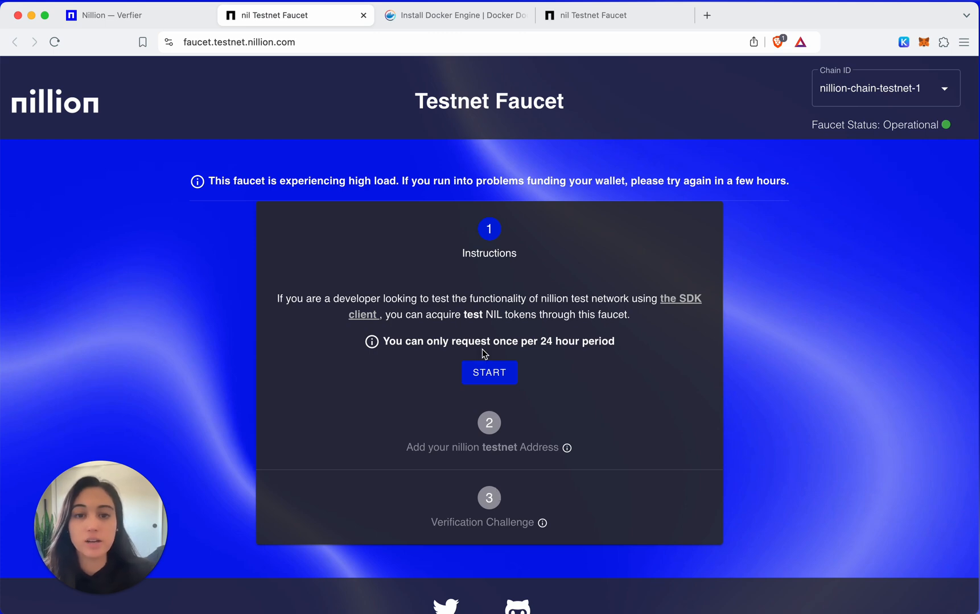
pyautogui.click(489, 373)
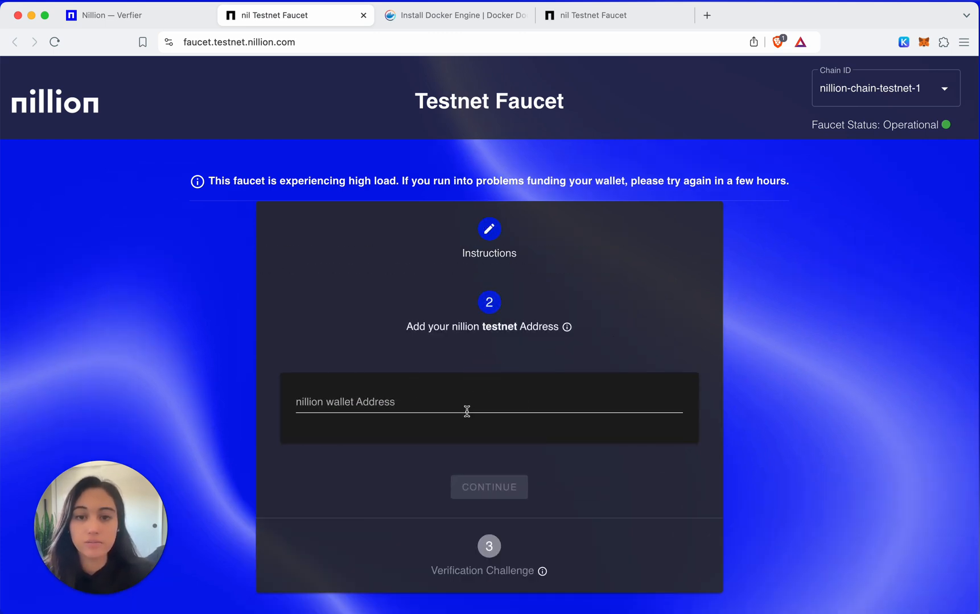
pyautogui.write('nillion17cs8jw5dnwax29zsdnlm2yws0u8xdjrst305z6')
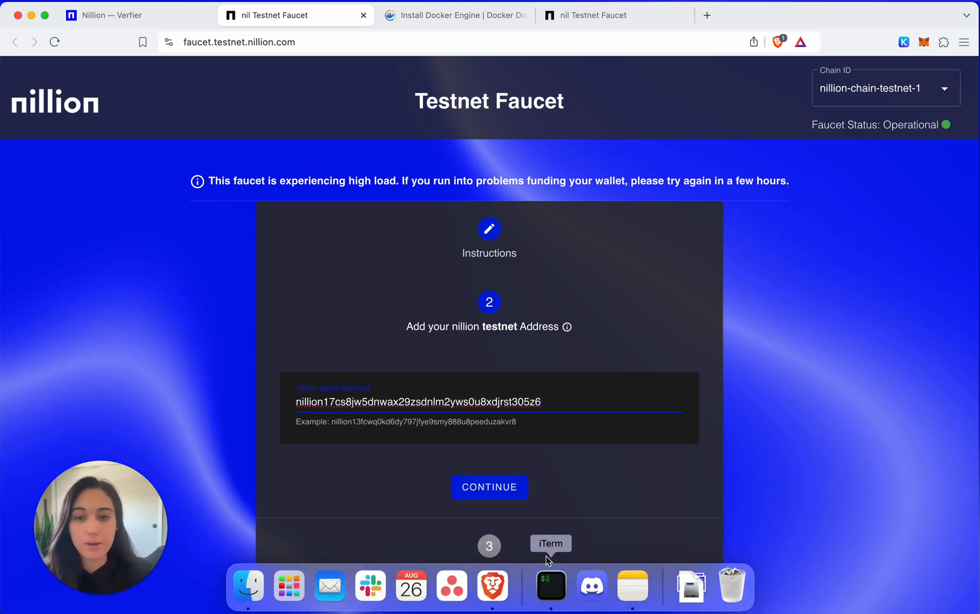
pyautogui.click(489, 487)
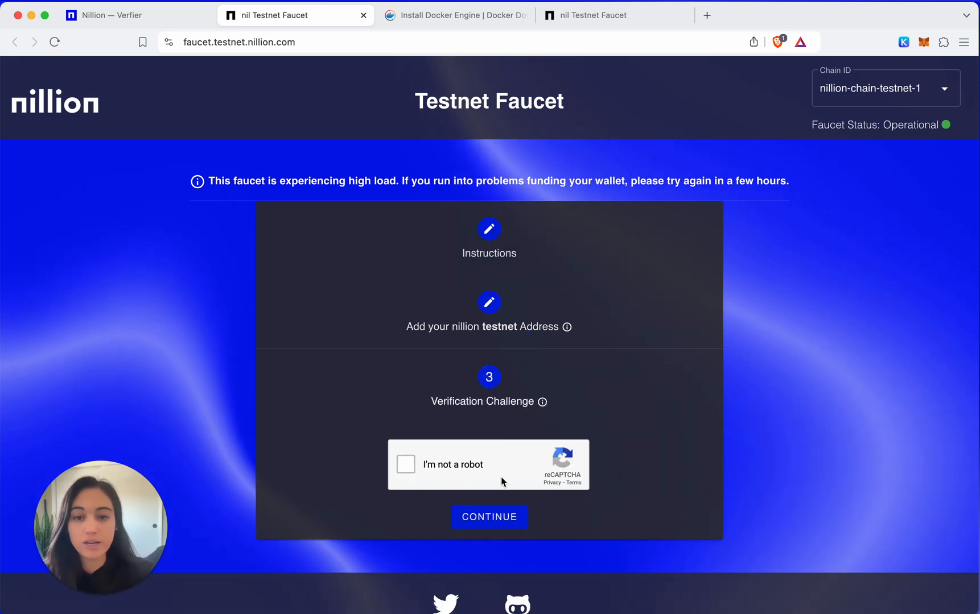
# Pass the bicycle reCAPTCHA and submit the request, which is blocked for too many requests.
pyautogui.click(405, 464)
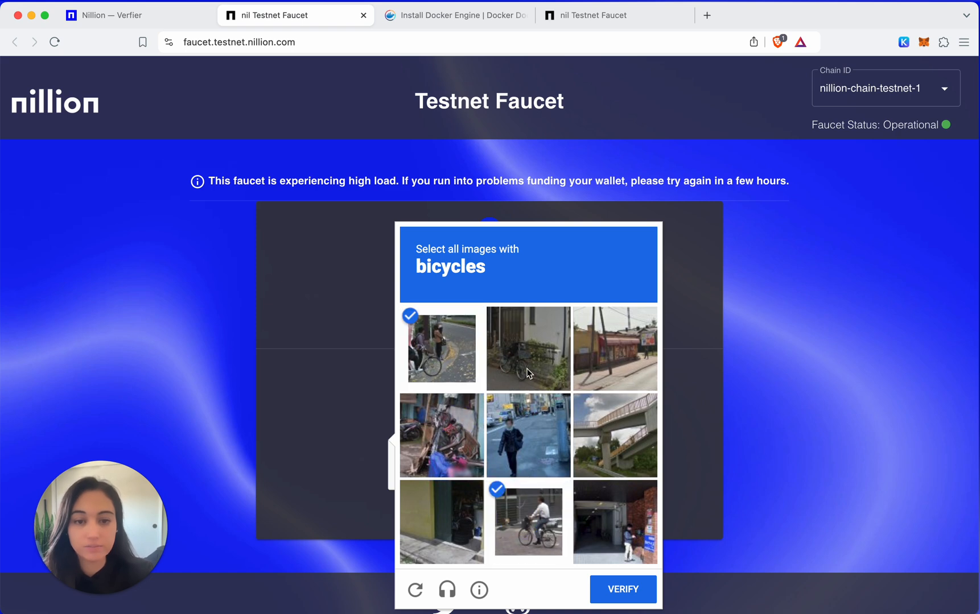
pyautogui.click(528, 348)
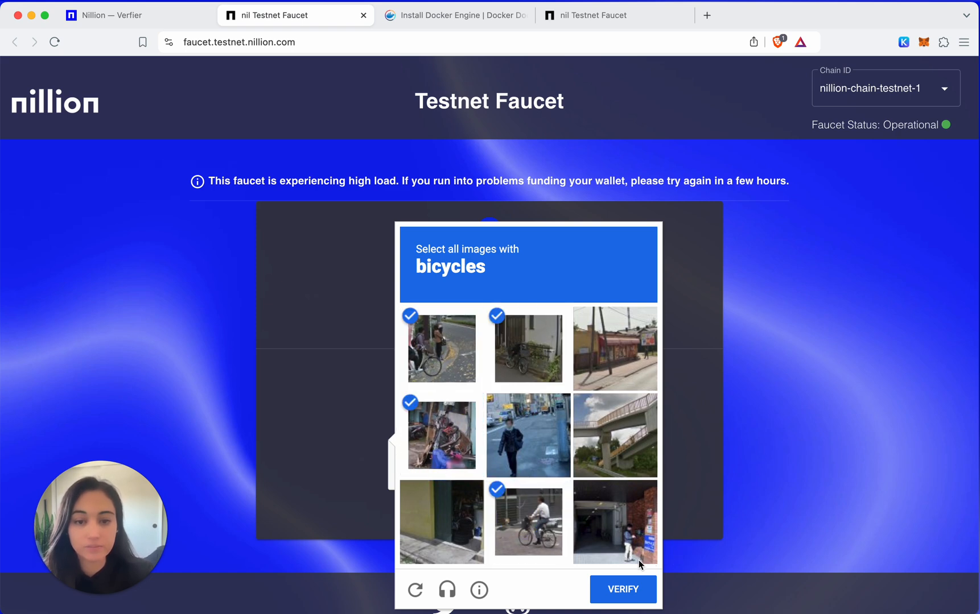
pyautogui.click(622, 590)
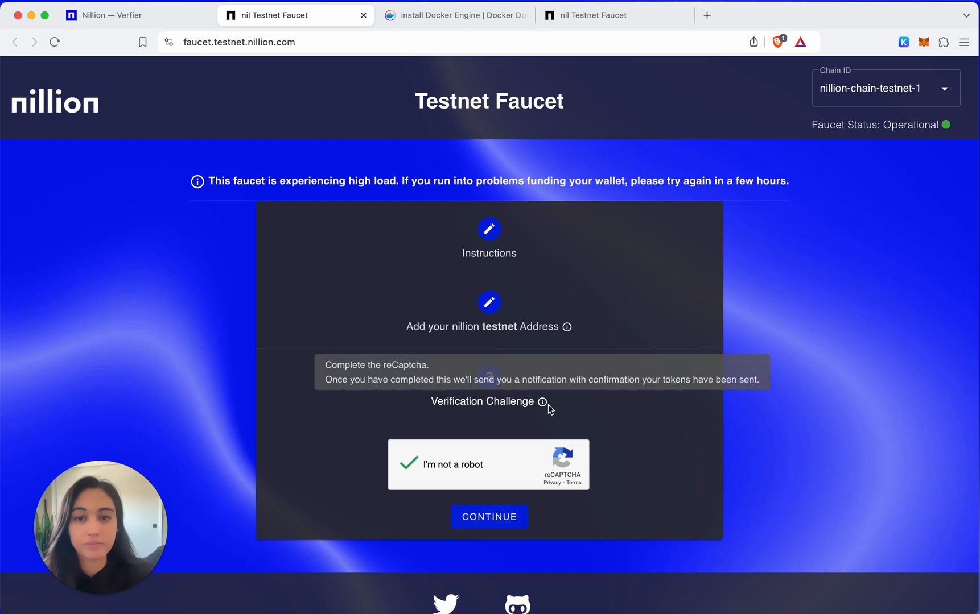
pyautogui.click(489, 517)
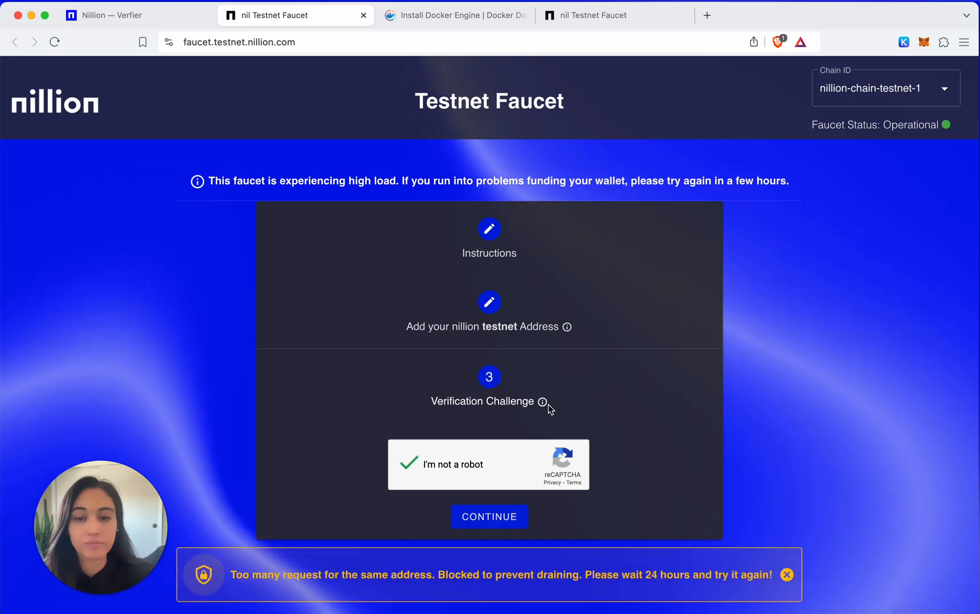
pyautogui.scroll(-3)
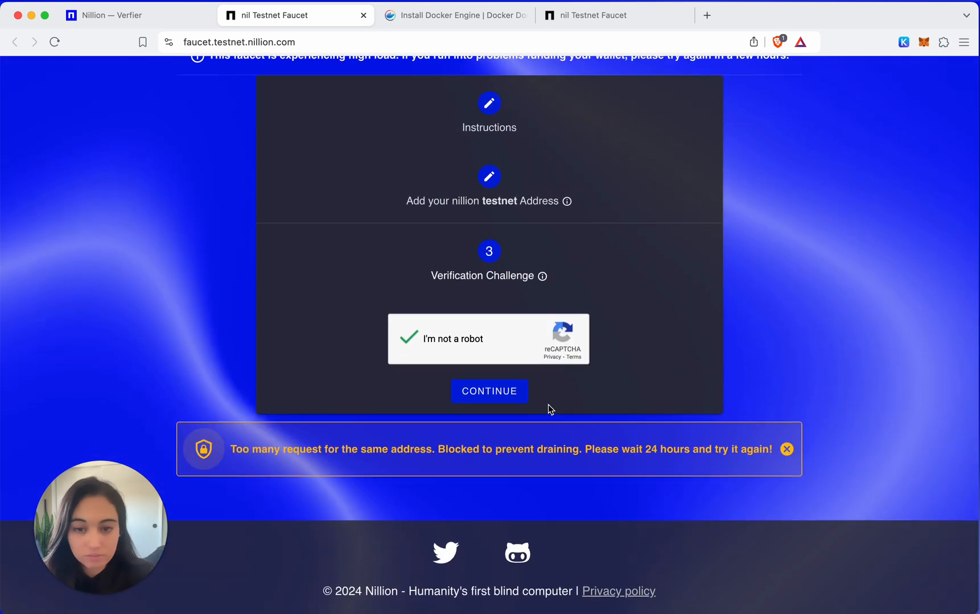
pyautogui.scroll(3)
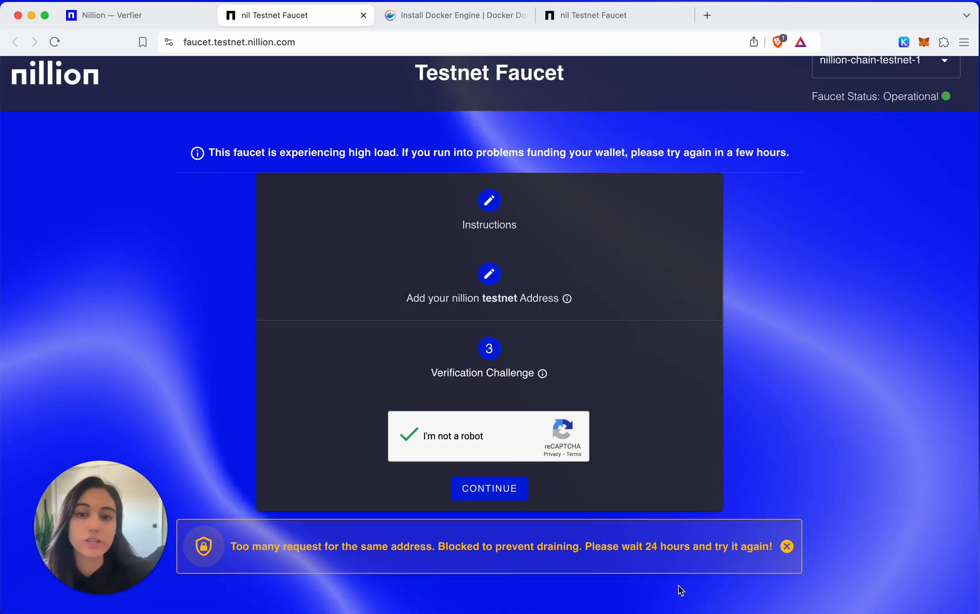
pyautogui.moveTo(625, 584)
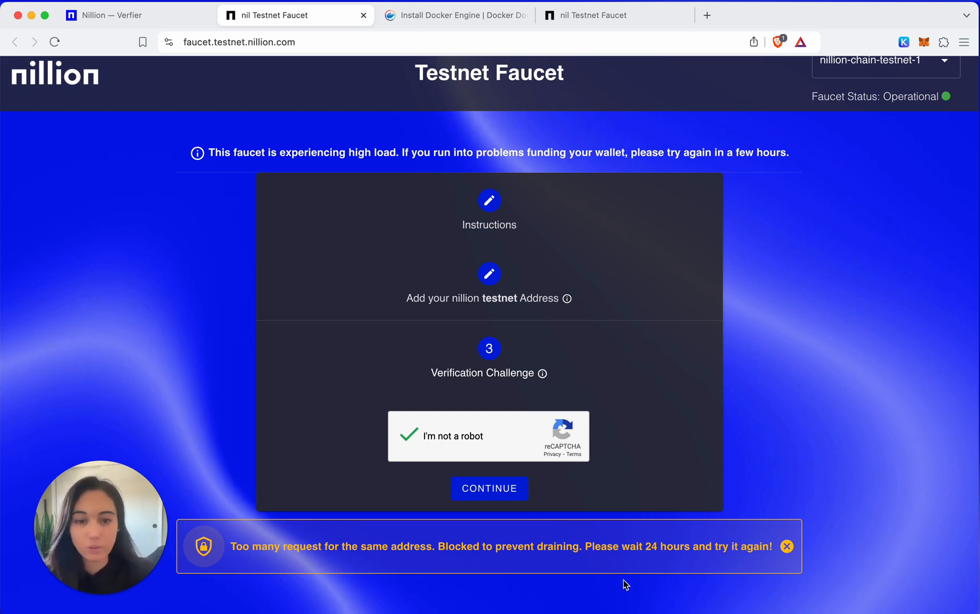
pyautogui.click(551, 587)
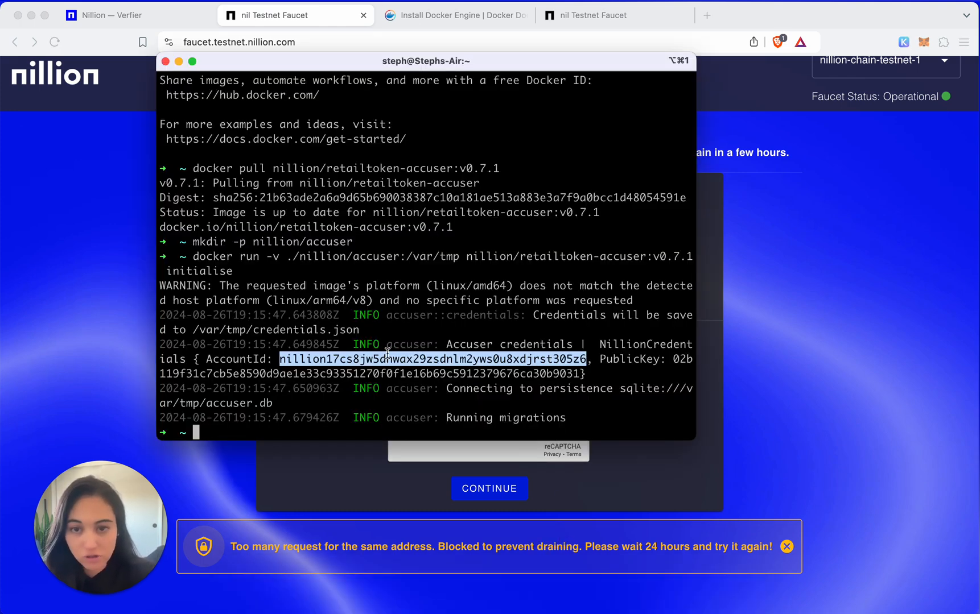
pyautogui.moveTo(821, 344)
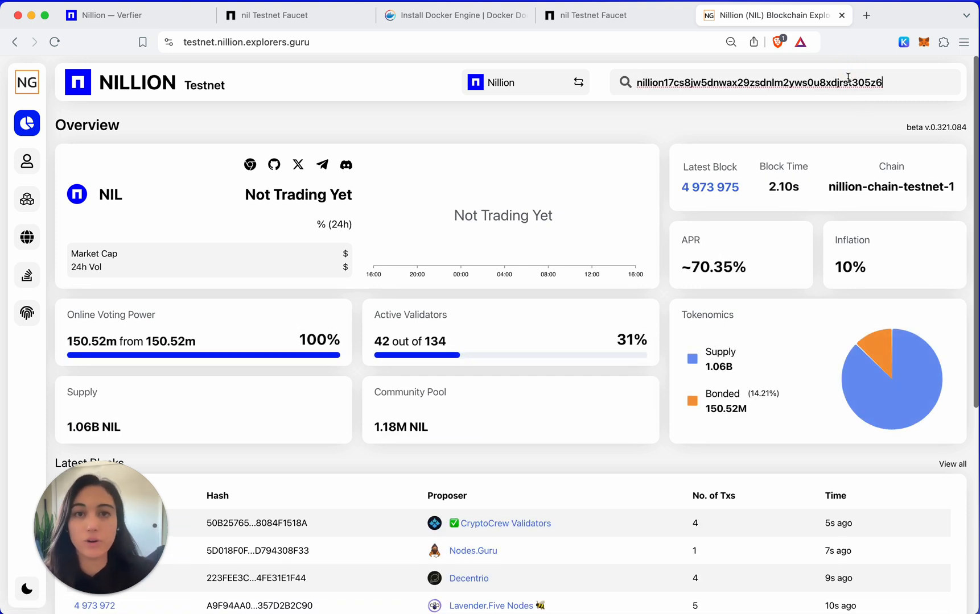
pyautogui.moveTo(699, 102)
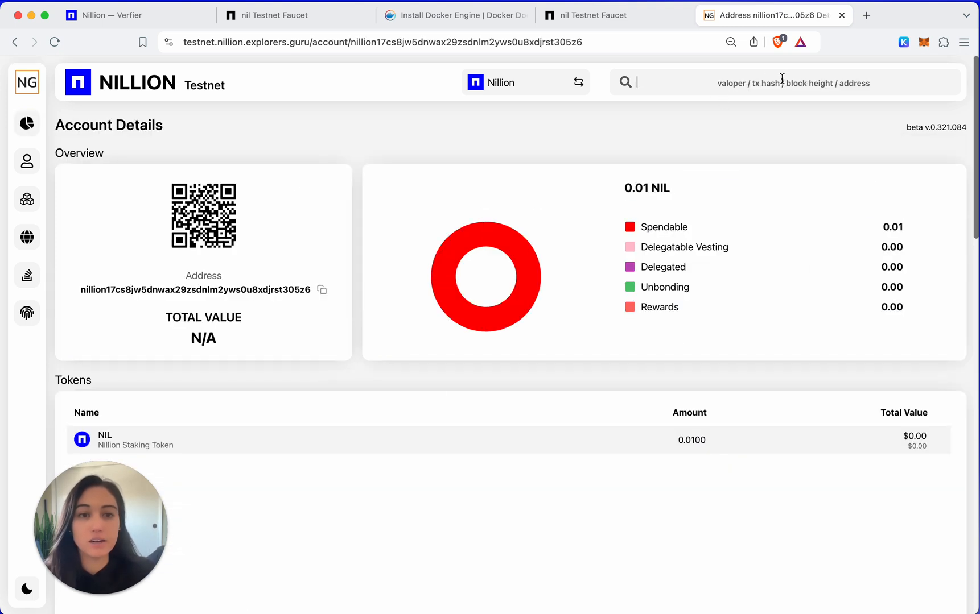
pyautogui.moveTo(628, 191)
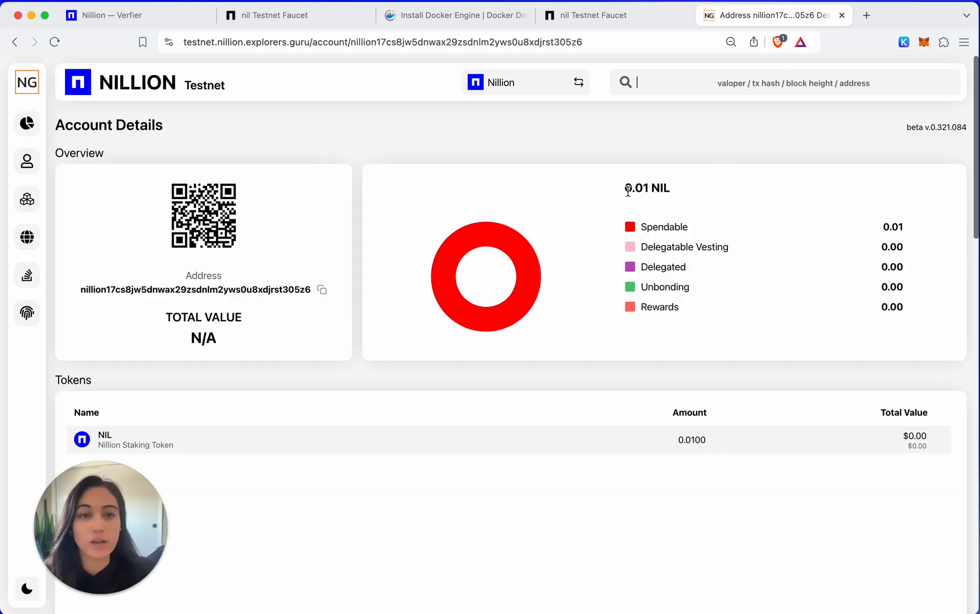
pyautogui.moveTo(680, 204)
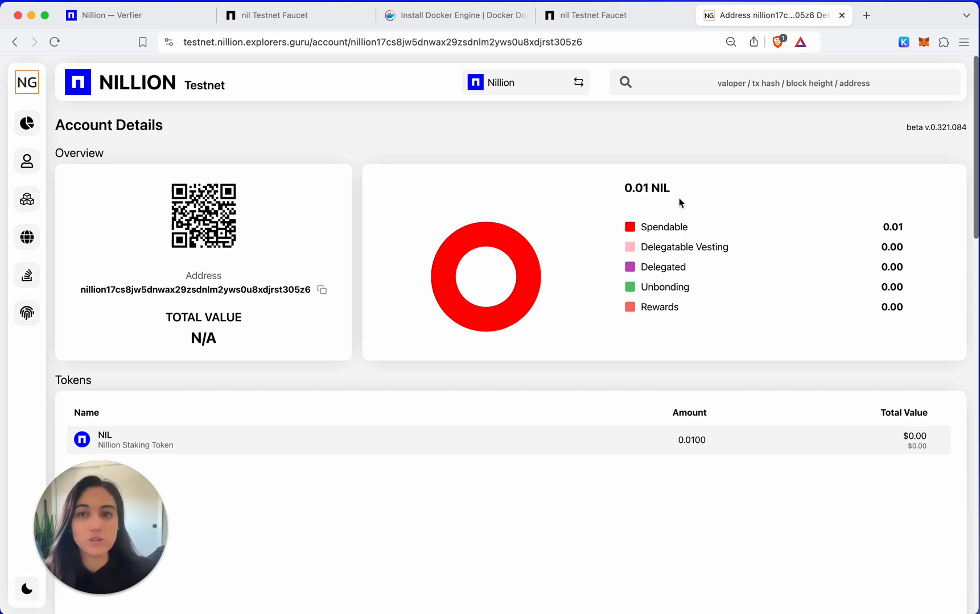
pyautogui.moveTo(192, 31)
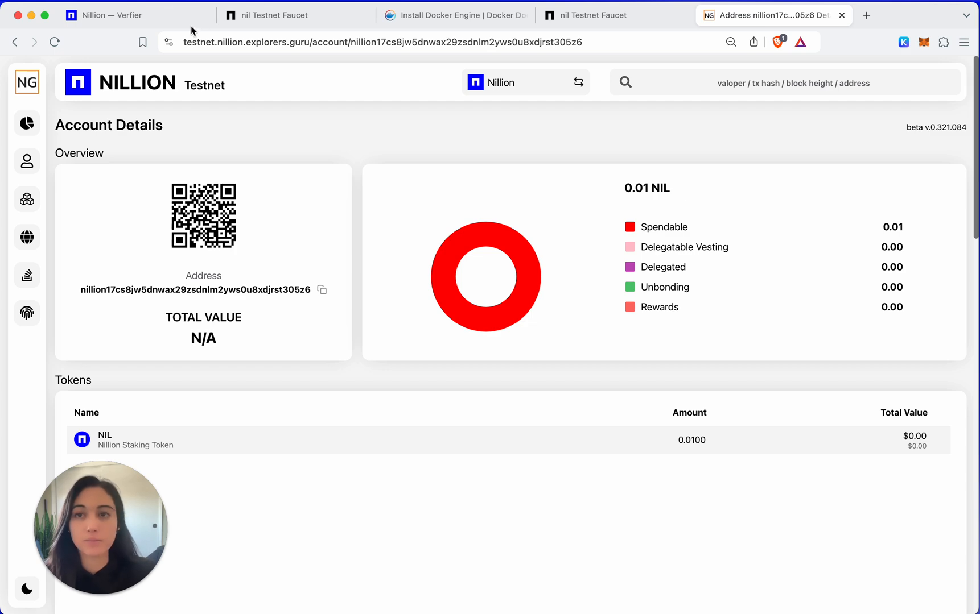
# Return to the Verifier guide and copy the docker accuse command from step 7.
pyautogui.click(103, 15)
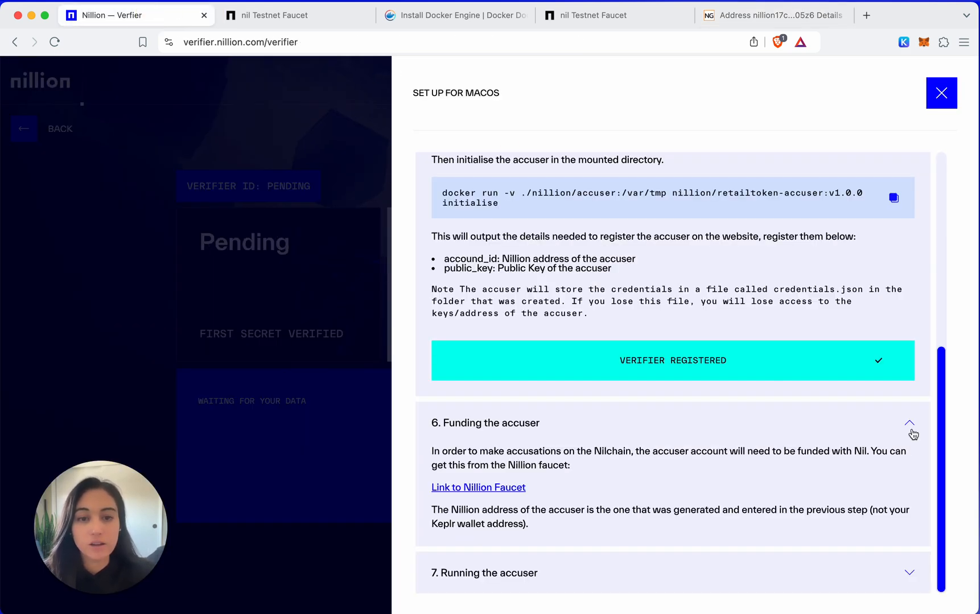
pyautogui.moveTo(559, 424)
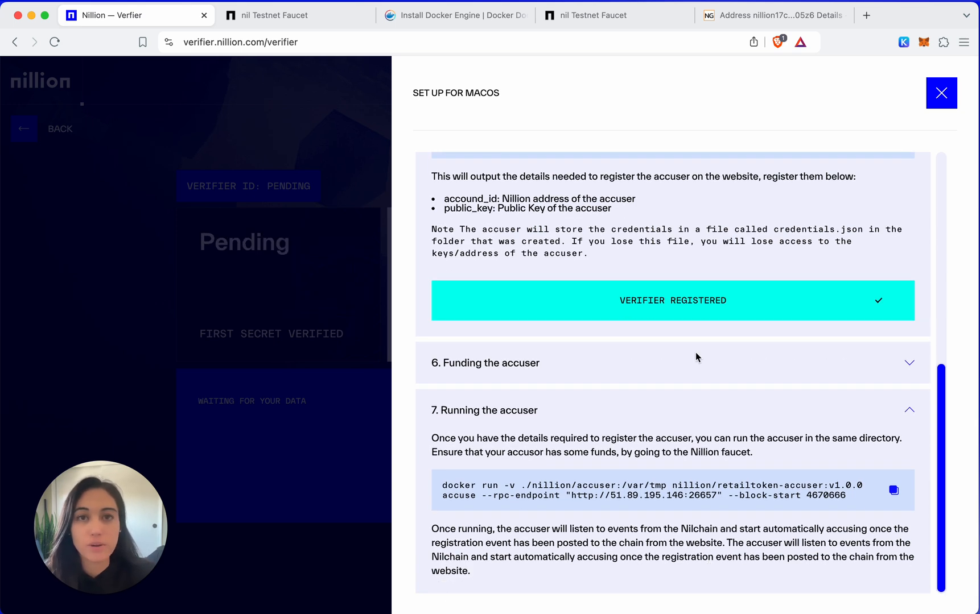
pyautogui.moveTo(847, 499)
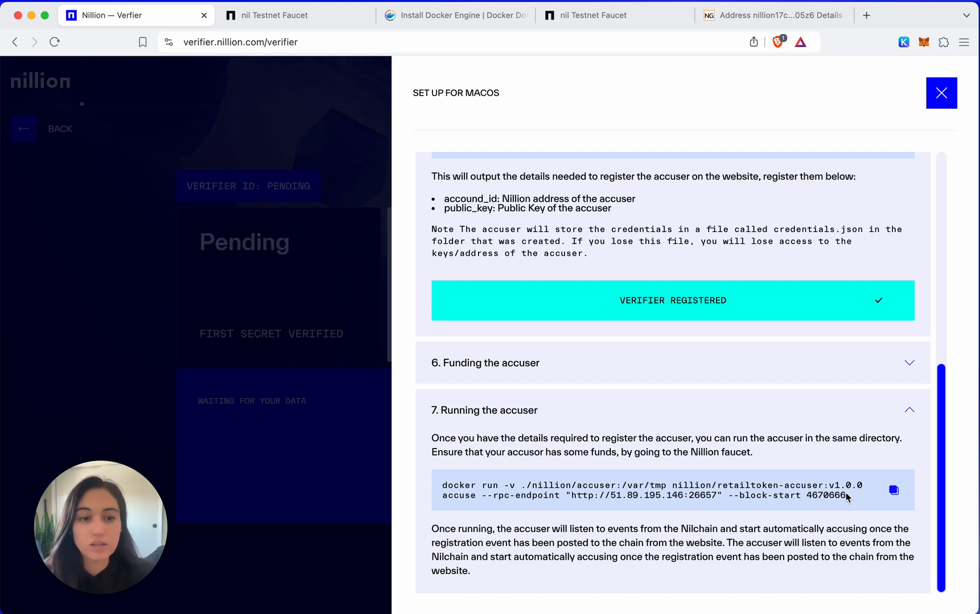
pyautogui.click(893, 490)
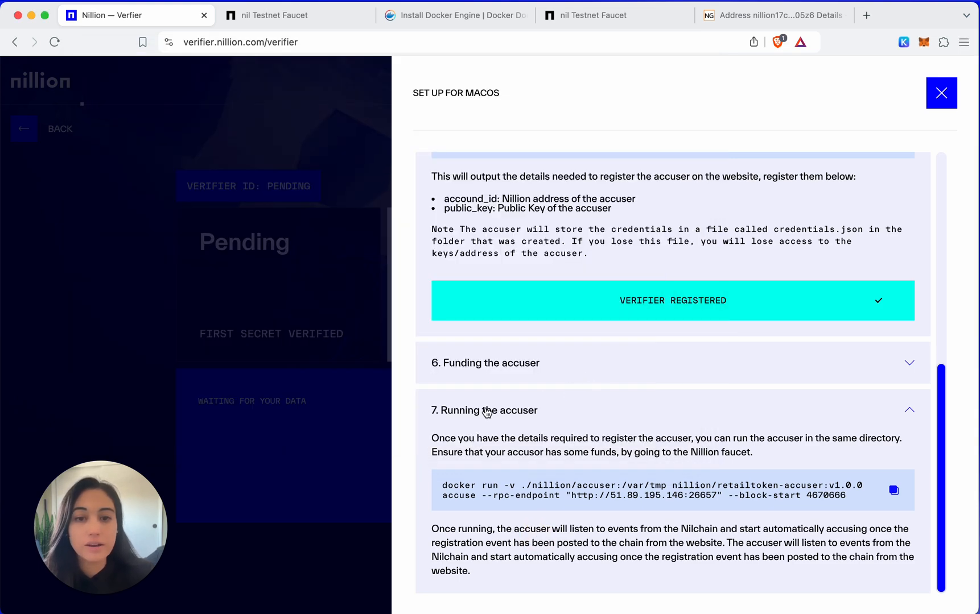
# Open the public dashboard: 42 verifiers, 37,660 secrets verified, 94.7 GB secured.
pyautogui.scroll(3)
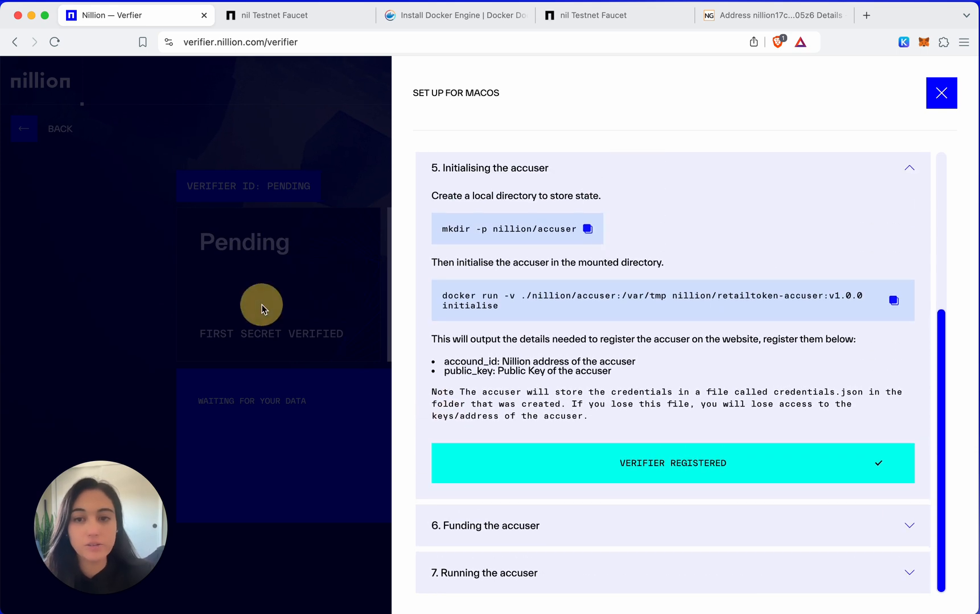
pyautogui.click(941, 93)
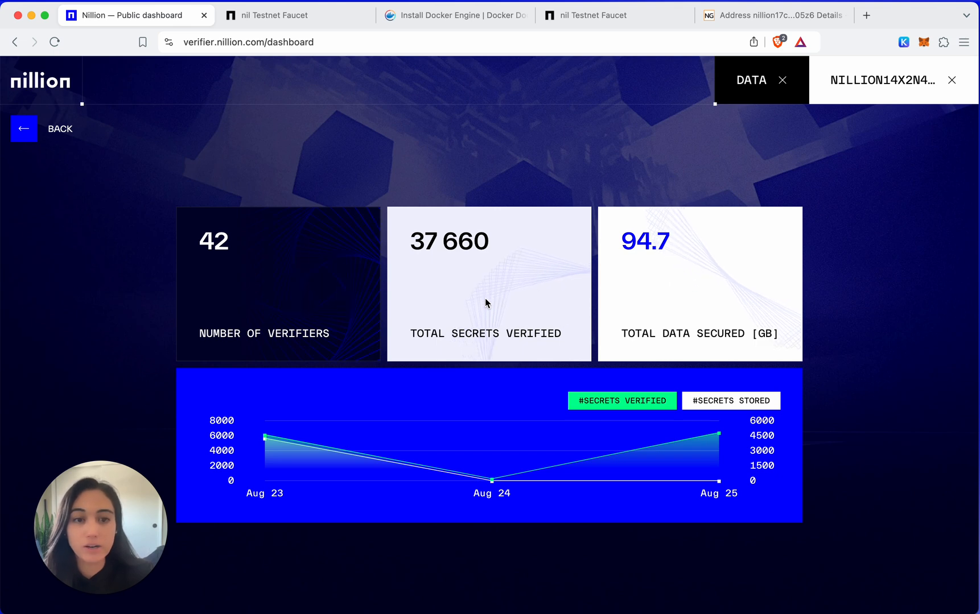
pyautogui.moveTo(809, 367)
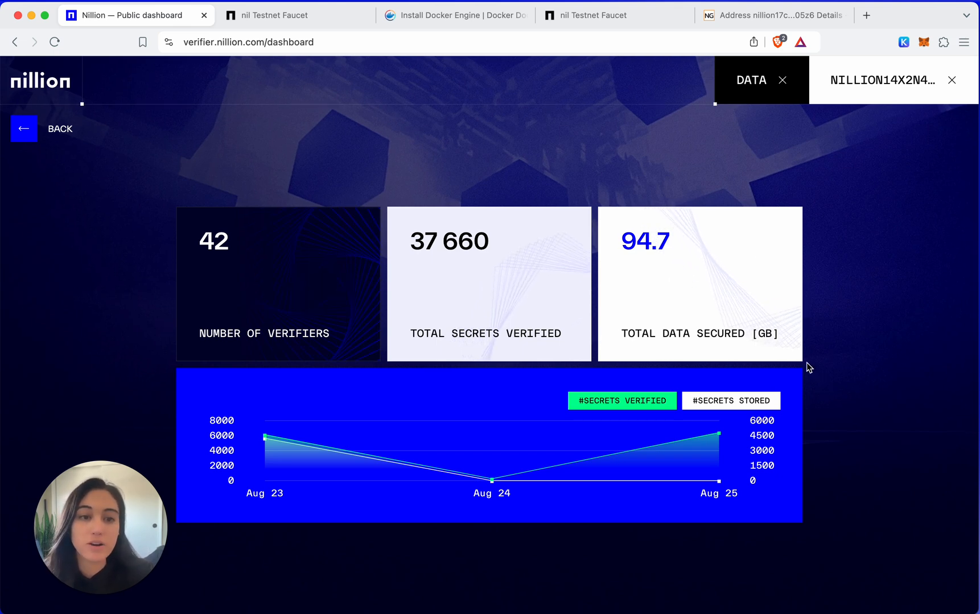